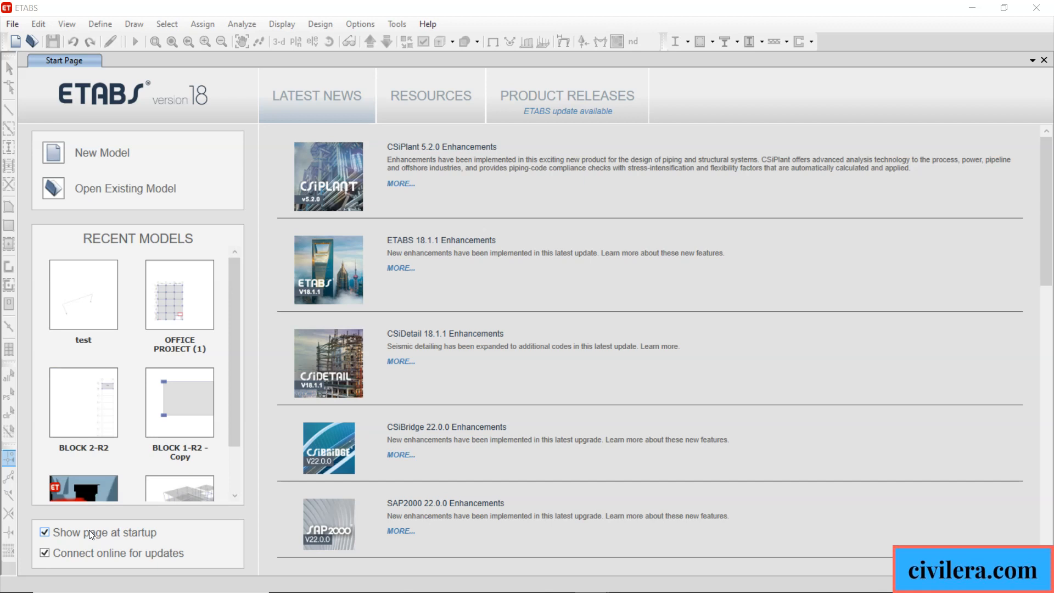
{"action": "mouse_move", "coordinate": [67, 153]}
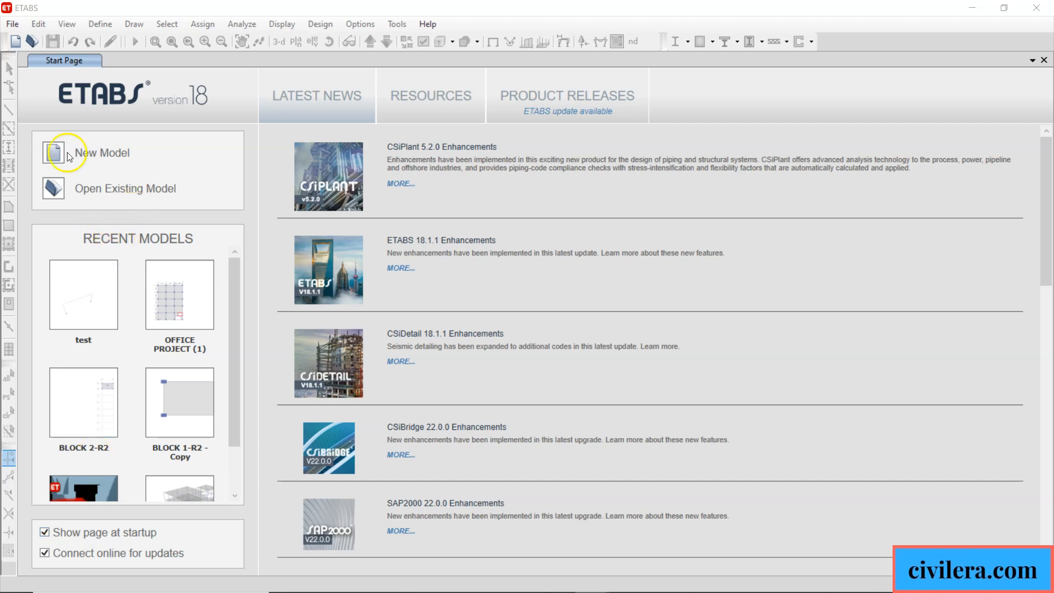
Start a new model from the ETABS start page.
{"action": "left_click", "coordinate": [12, 24]}
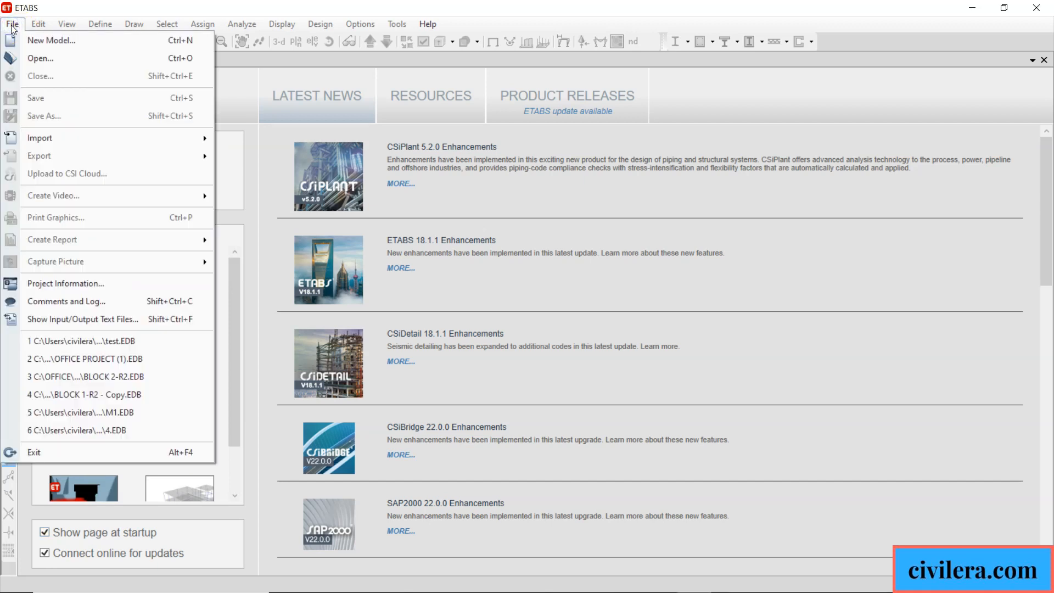
{"action": "mouse_move", "coordinate": [57, 40]}
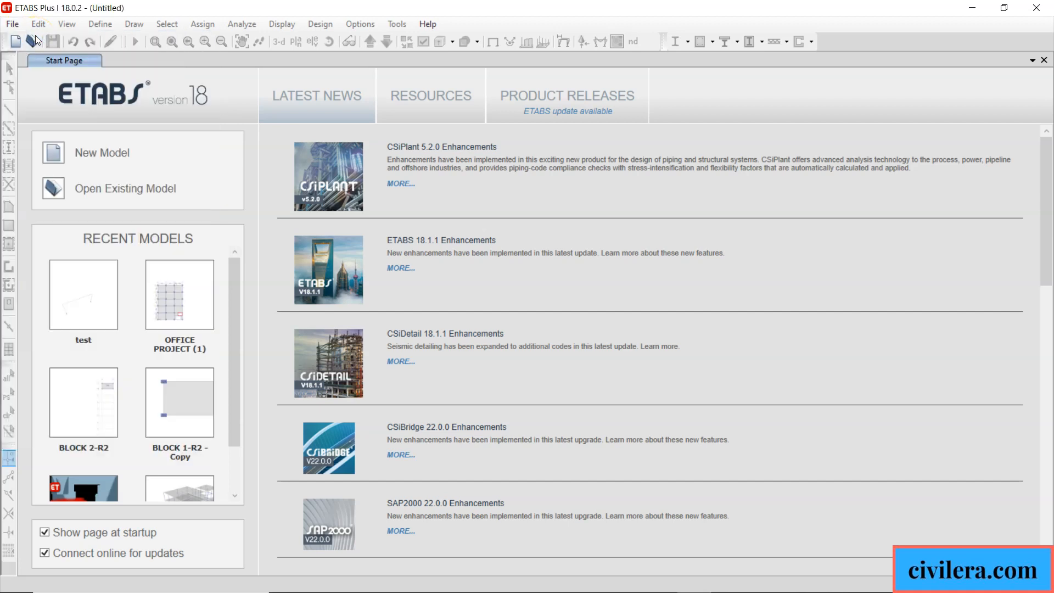
Choose built-in initialization settings with Metric SI display units and the Indian steel section database.
{"action": "left_click", "coordinate": [101, 153]}
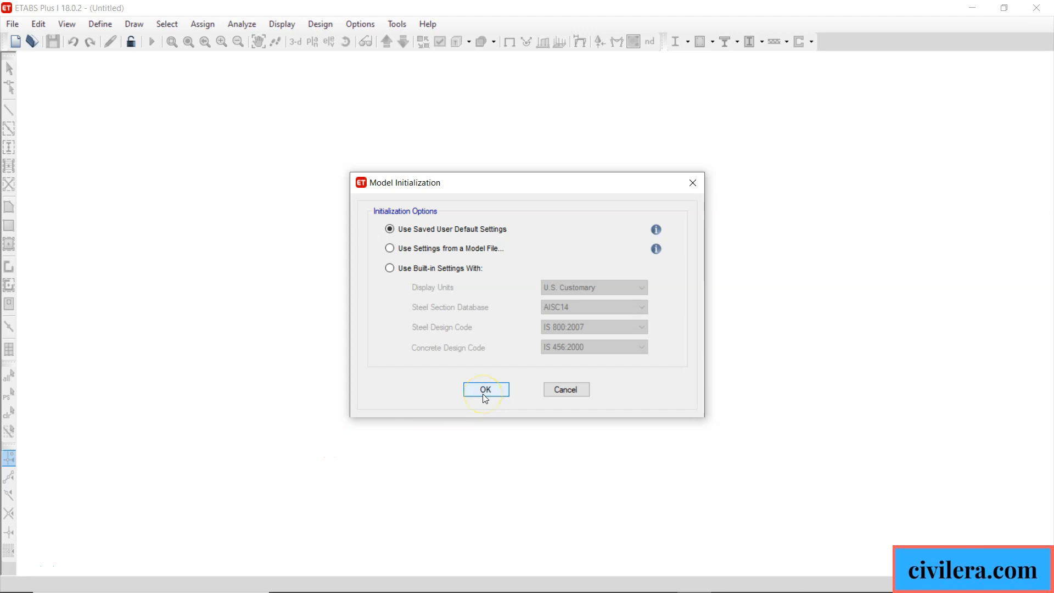
{"action": "mouse_move", "coordinate": [415, 291]}
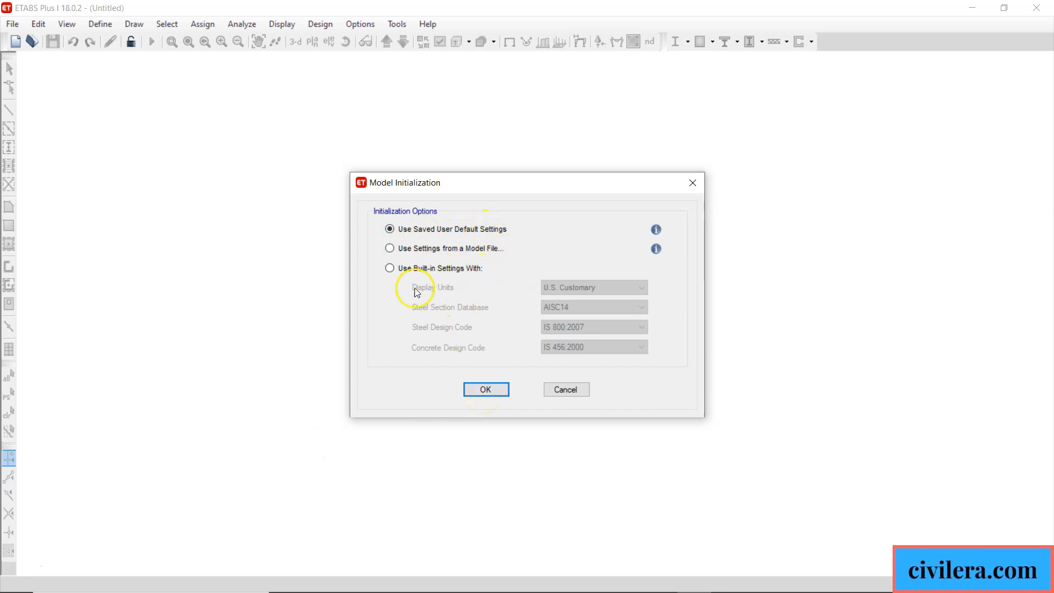
{"action": "mouse_move", "coordinate": [427, 276]}
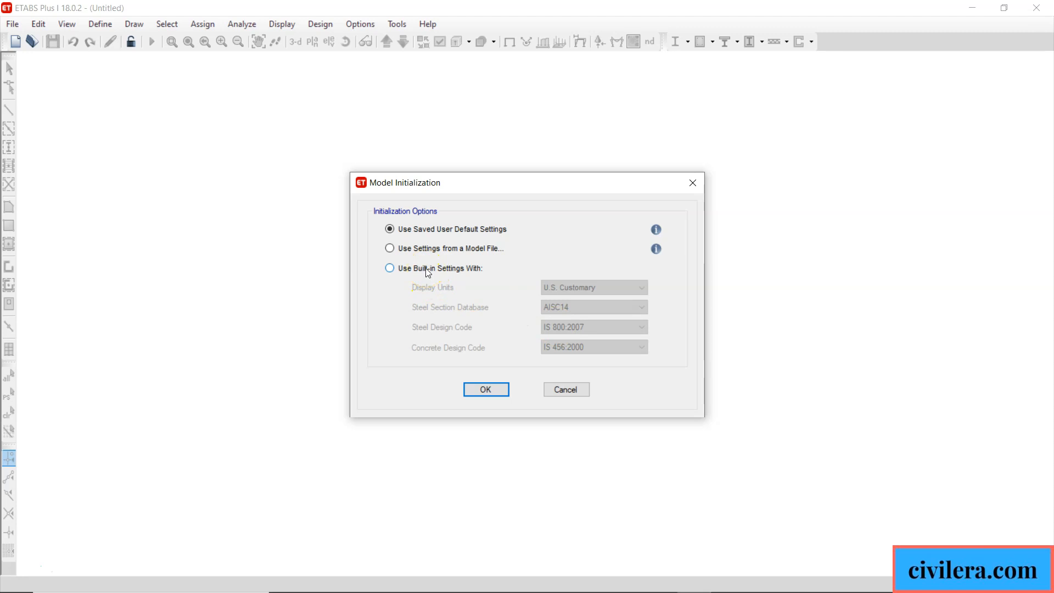
{"action": "left_click", "coordinate": [389, 267]}
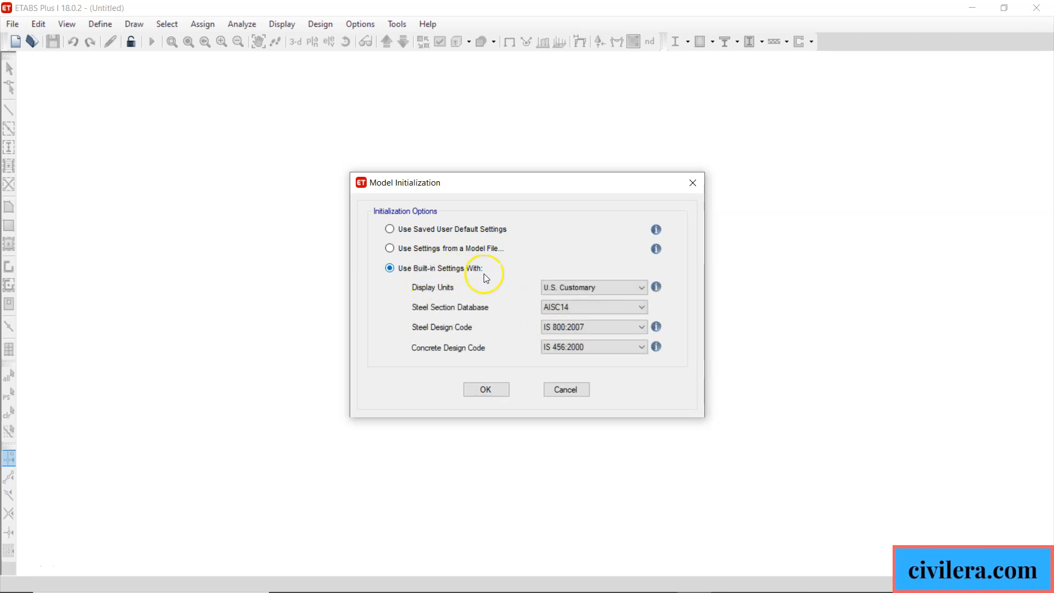
{"action": "left_click", "coordinate": [639, 306]}
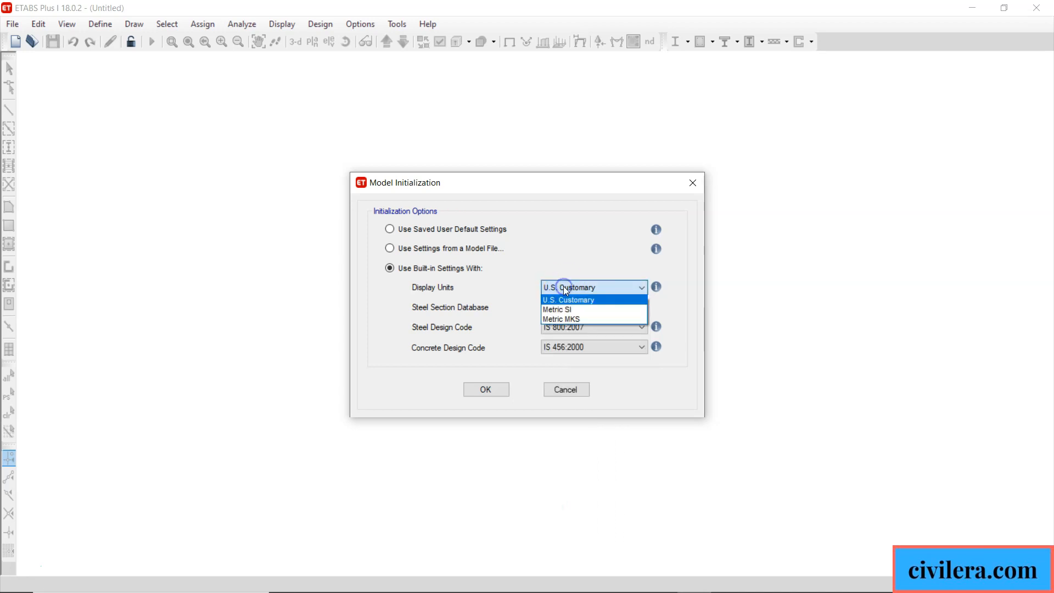
{"action": "left_click", "coordinate": [555, 309]}
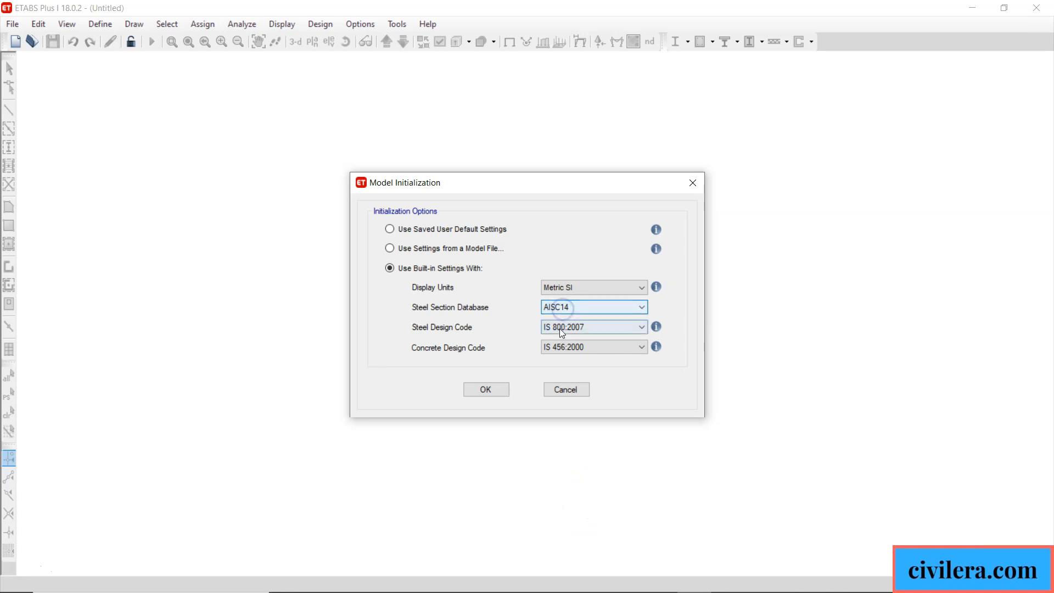
{"action": "left_click", "coordinate": [639, 307]}
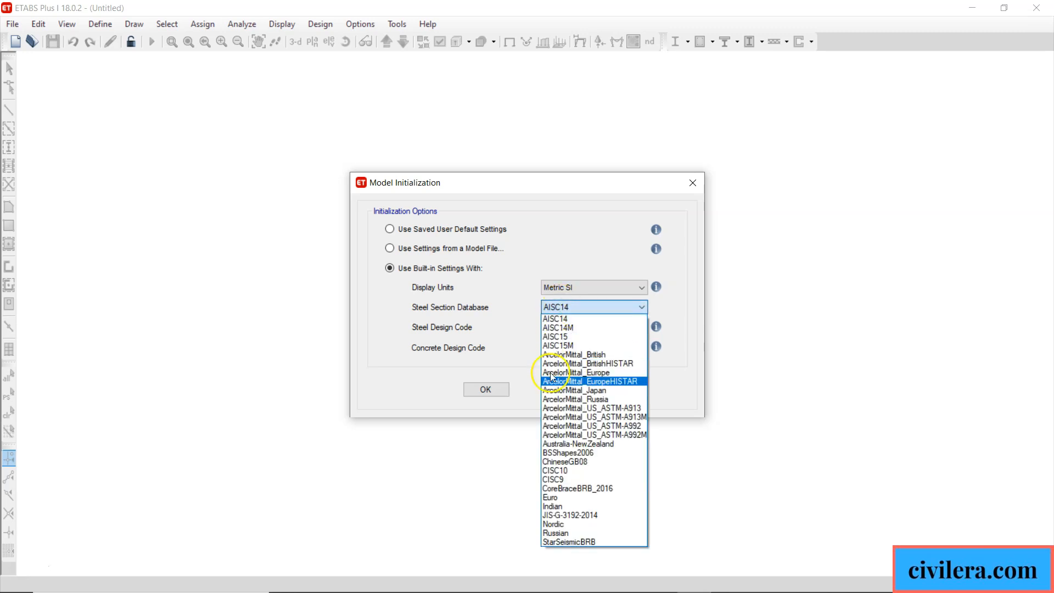
{"action": "left_click", "coordinate": [553, 506]}
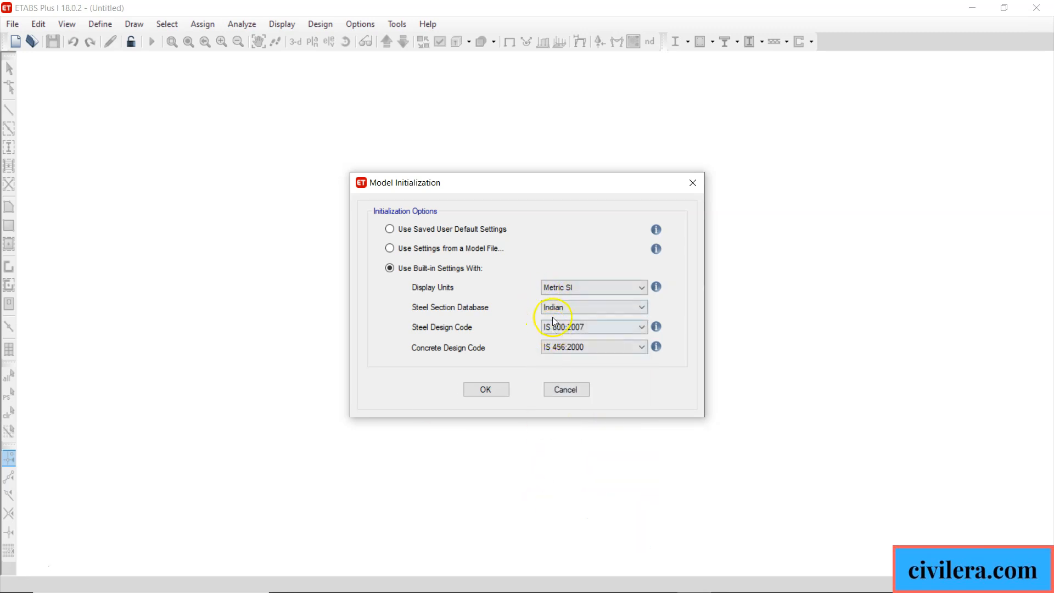
Confirm initialization and accept the grid-only template: 4×4 grid at 8 m, four 3 m stories.
{"action": "left_click", "coordinate": [486, 389]}
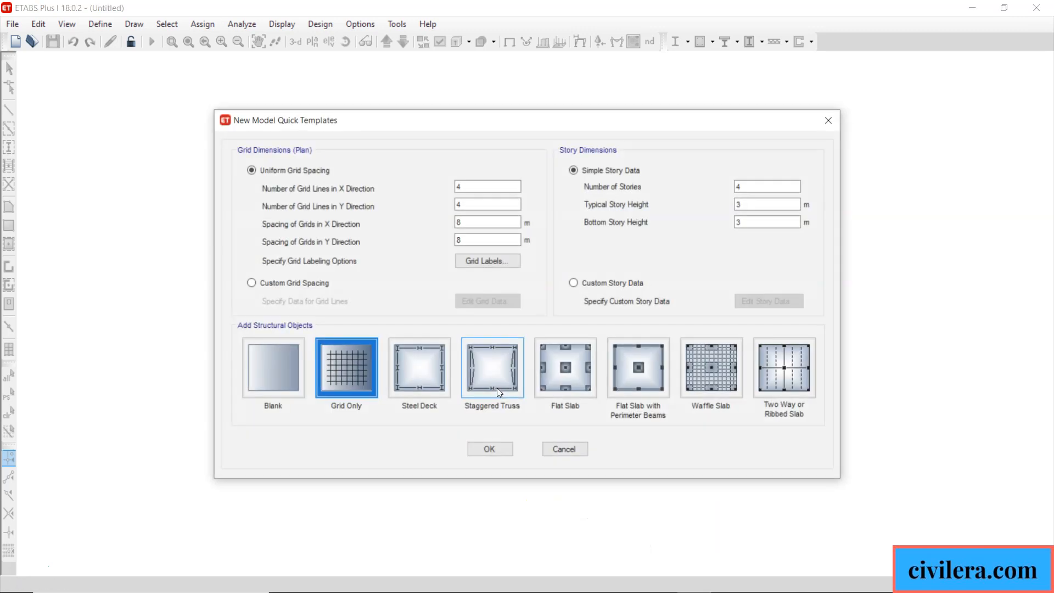
{"action": "left_click", "coordinate": [489, 449]}
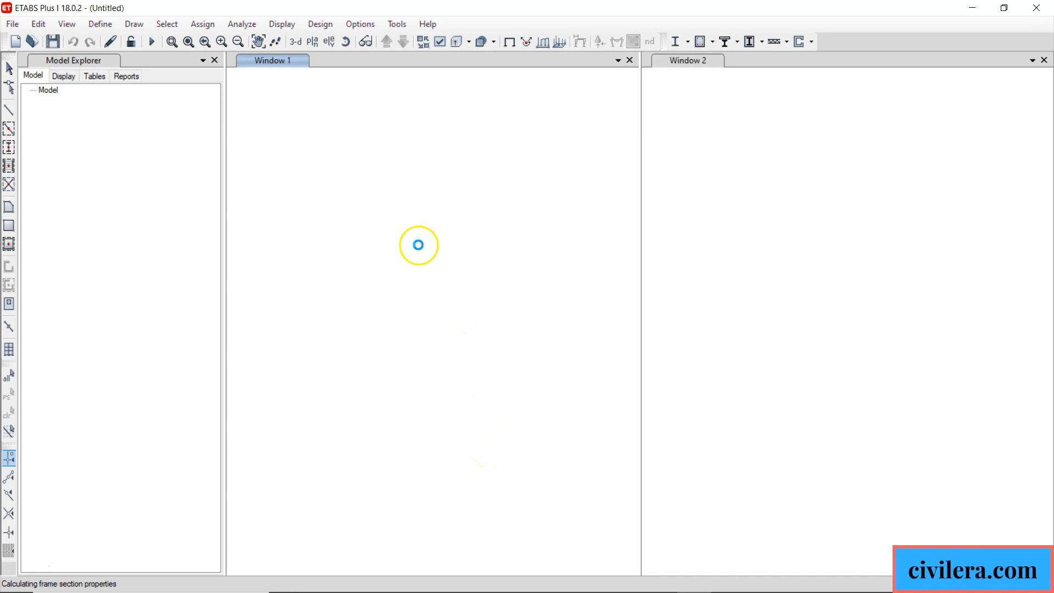
{"action": "left_click", "coordinate": [100, 24]}
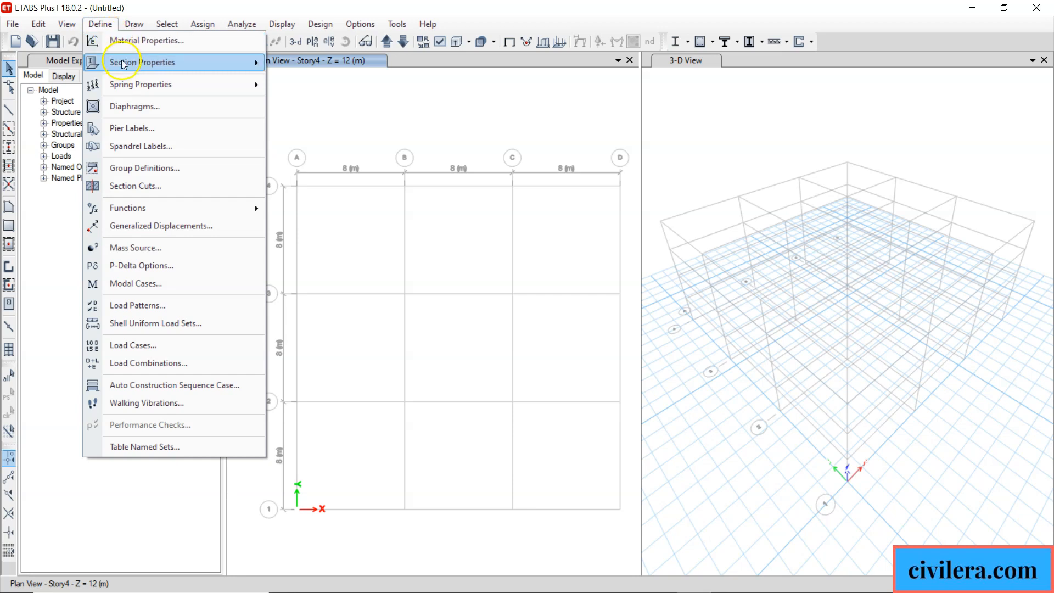
{"action": "left_click", "coordinate": [142, 62]}
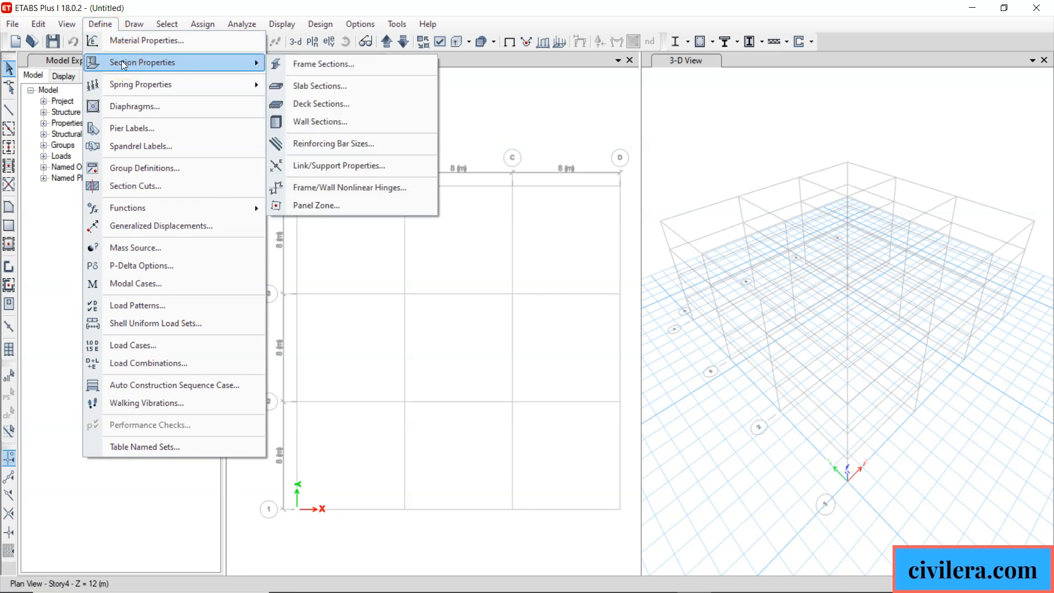
{"action": "mouse_move", "coordinate": [137, 305]}
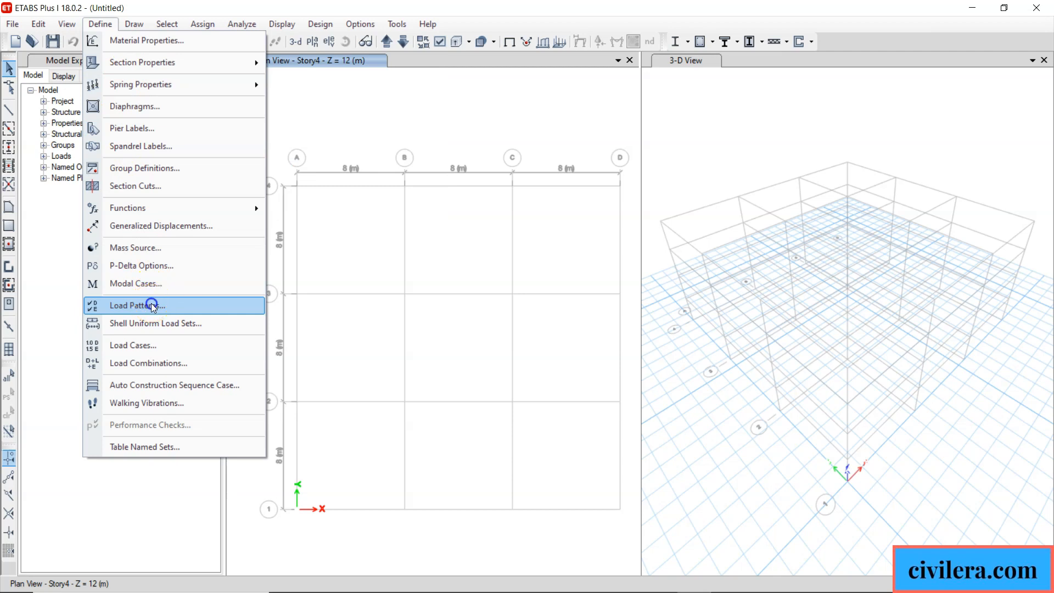
{"action": "left_click", "coordinate": [137, 306]}
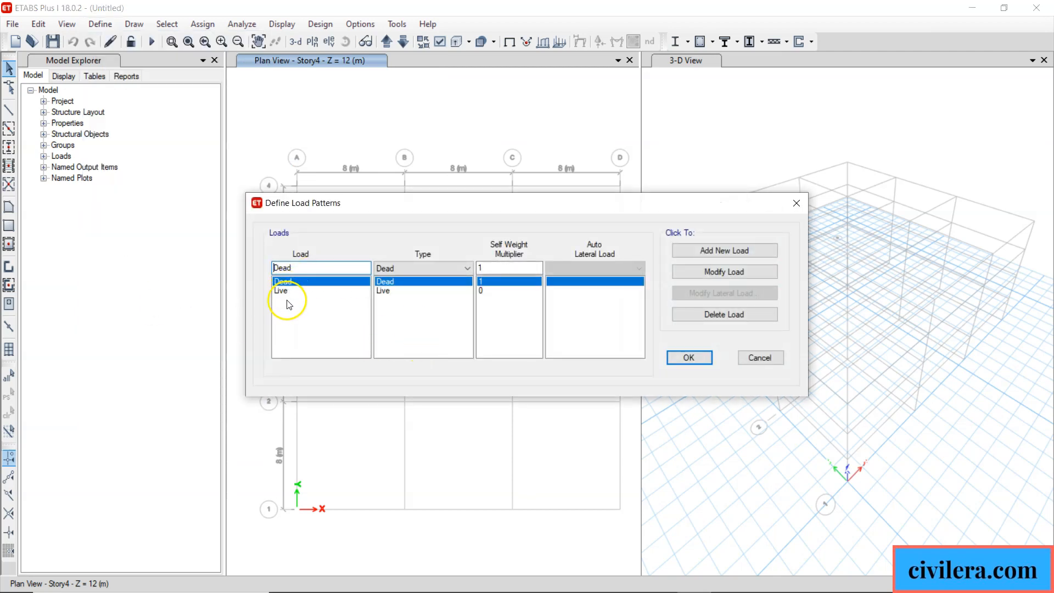
{"action": "left_click", "coordinate": [688, 357]}
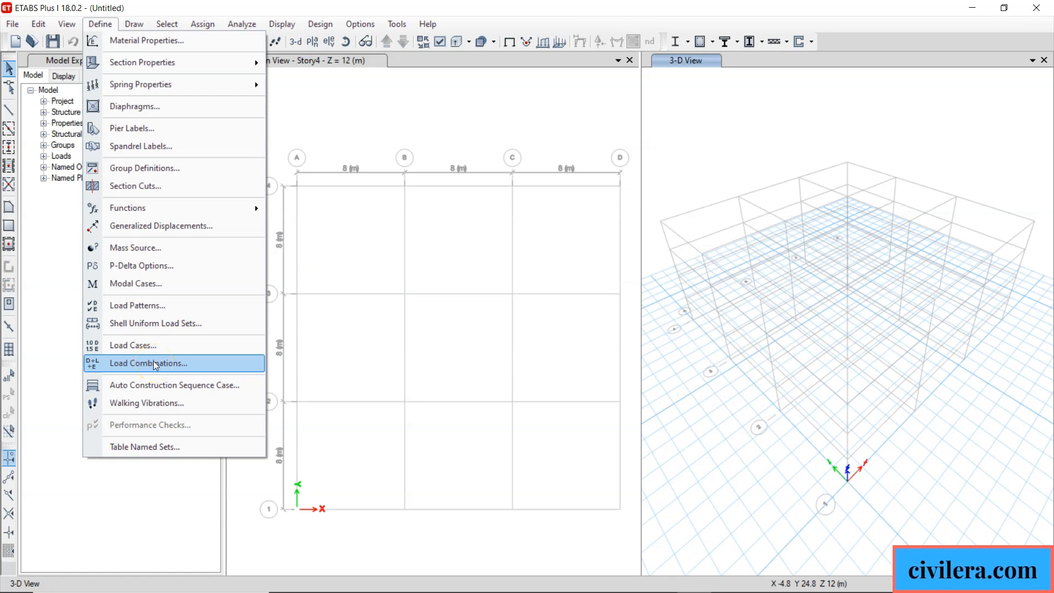
{"action": "left_click", "coordinate": [148, 363]}
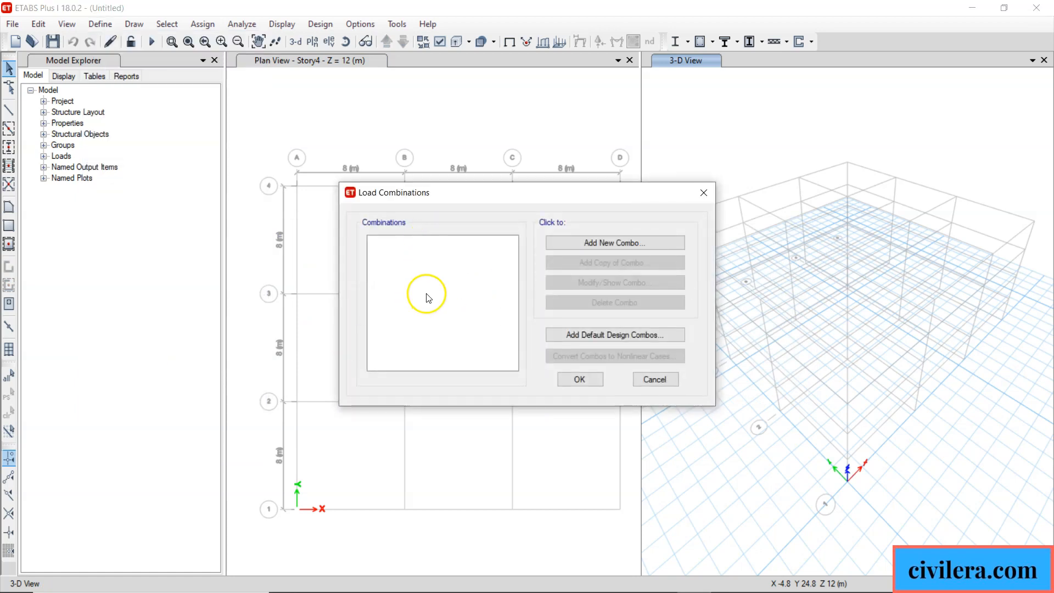
{"action": "mouse_move", "coordinate": [580, 379]}
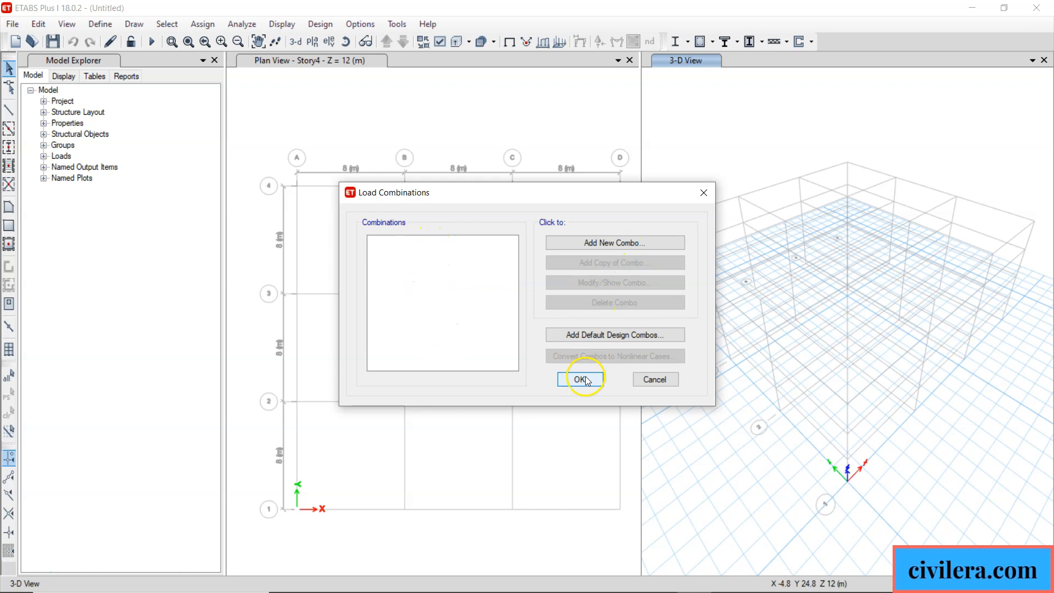
{"action": "left_click", "coordinate": [580, 379]}
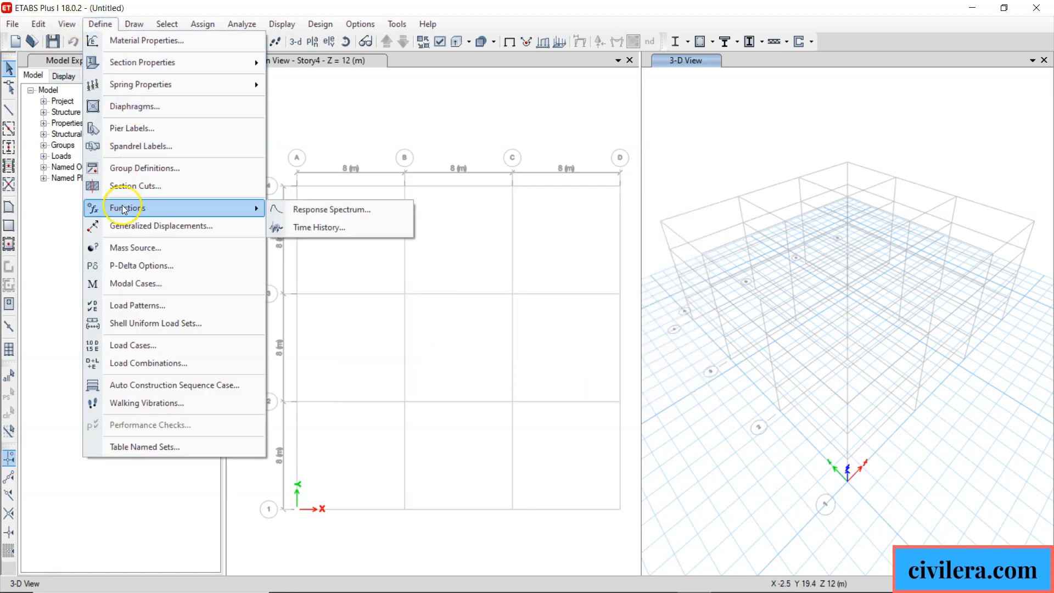
{"action": "mouse_move", "coordinate": [135, 248]}
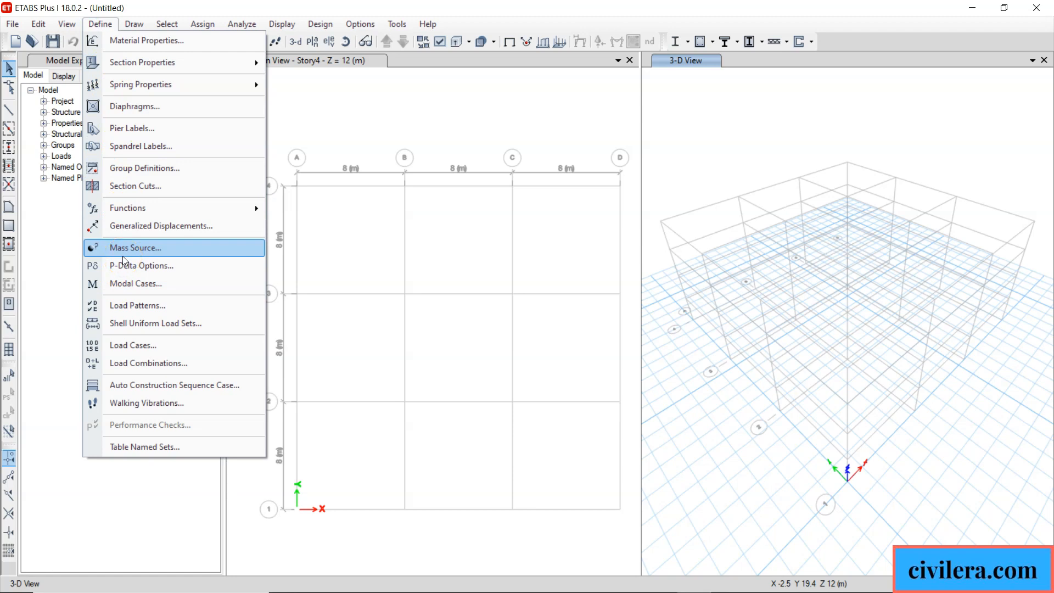
{"action": "mouse_move", "coordinate": [180, 225]}
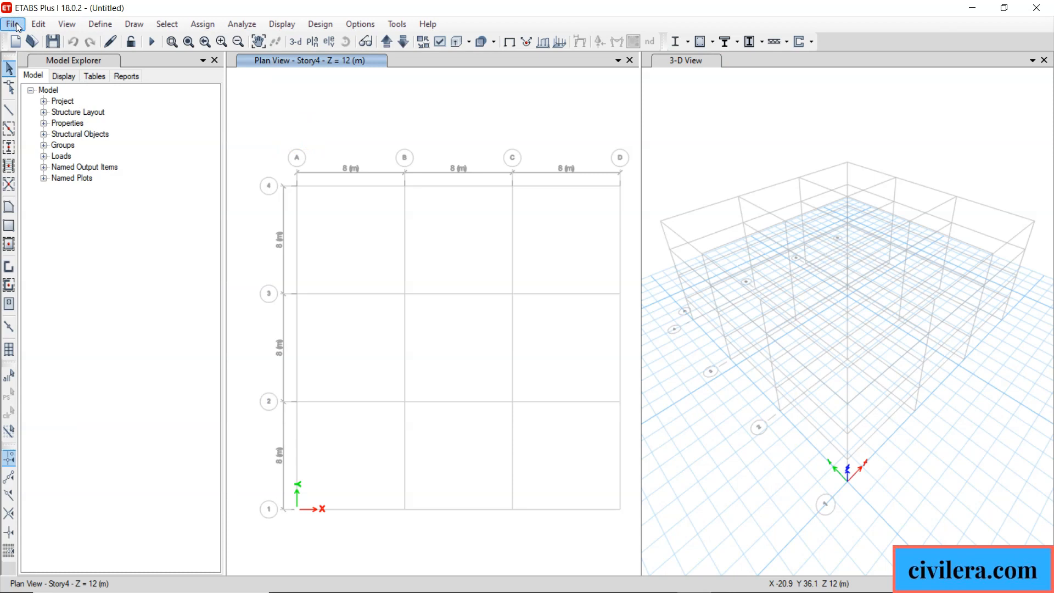
Cancel the Open Model File dialog and close the untitled grid model.
{"action": "left_click", "coordinate": [11, 24]}
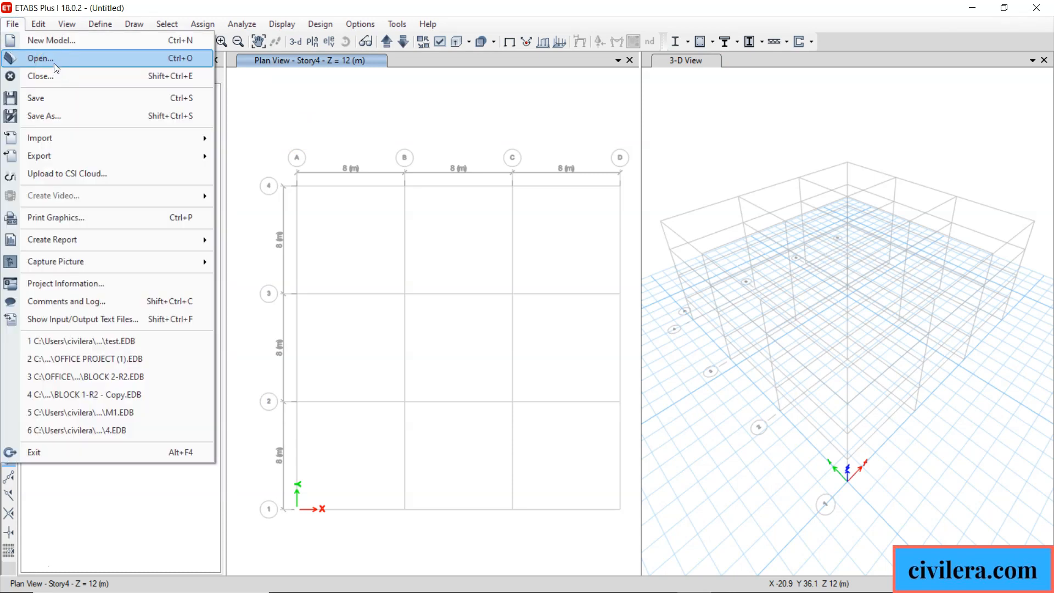
{"action": "left_click", "coordinate": [40, 58]}
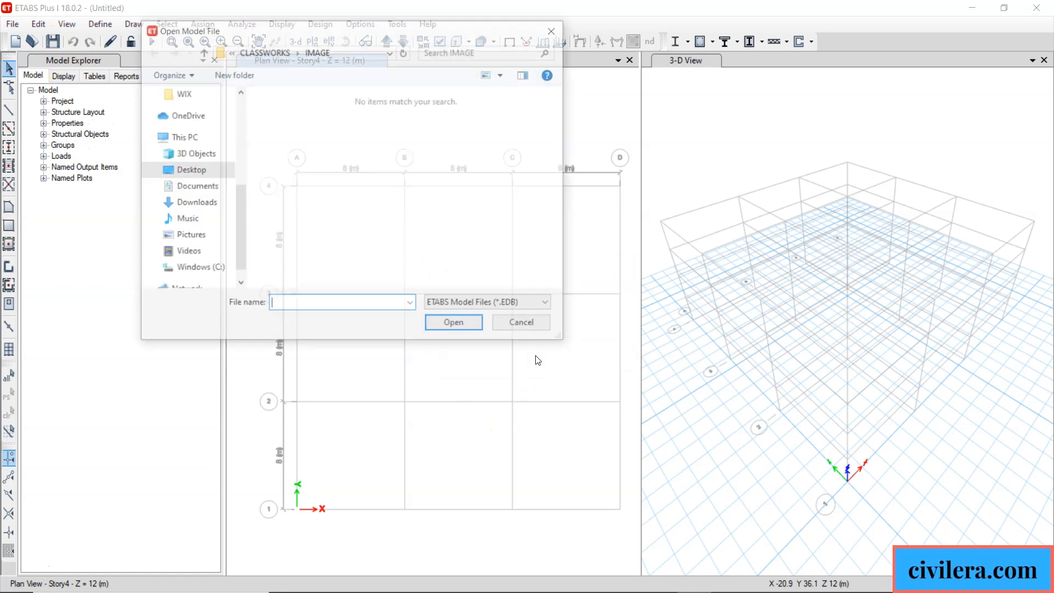
{"action": "left_click", "coordinate": [12, 24]}
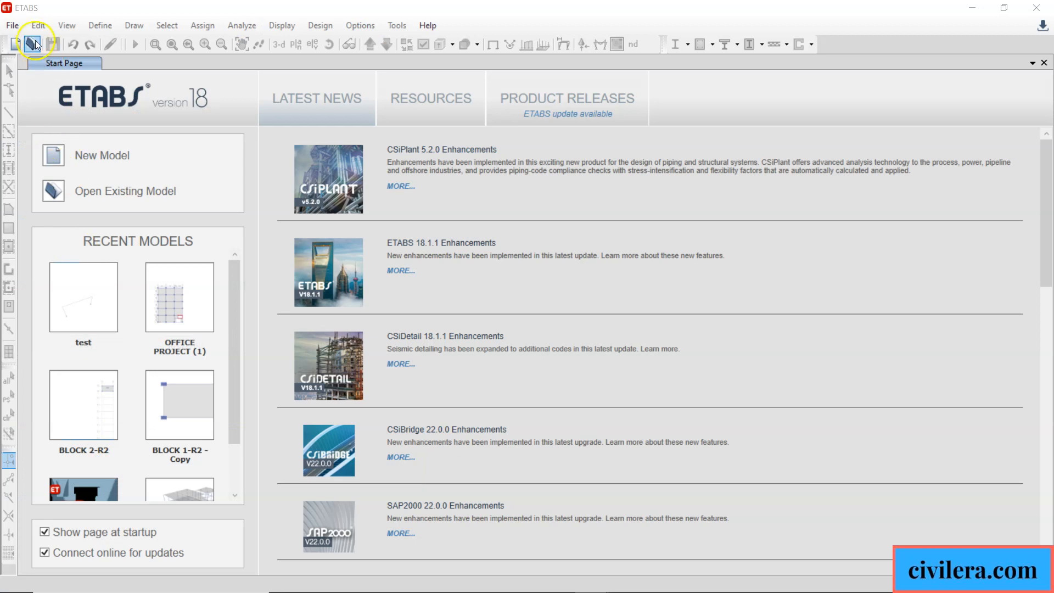
{"action": "left_click", "coordinate": [100, 24]}
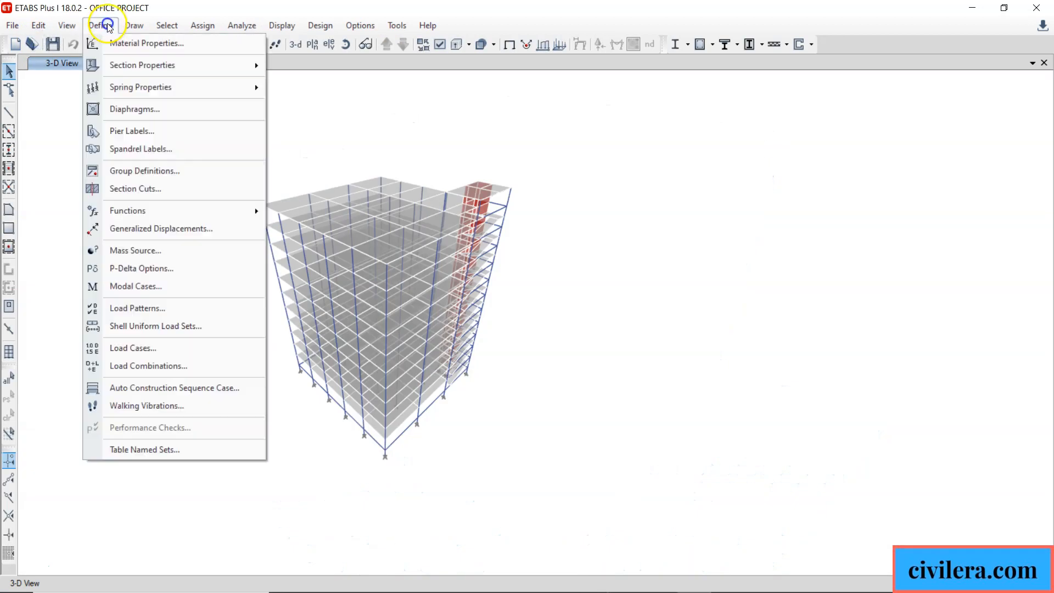
{"action": "mouse_move", "coordinate": [132, 159]}
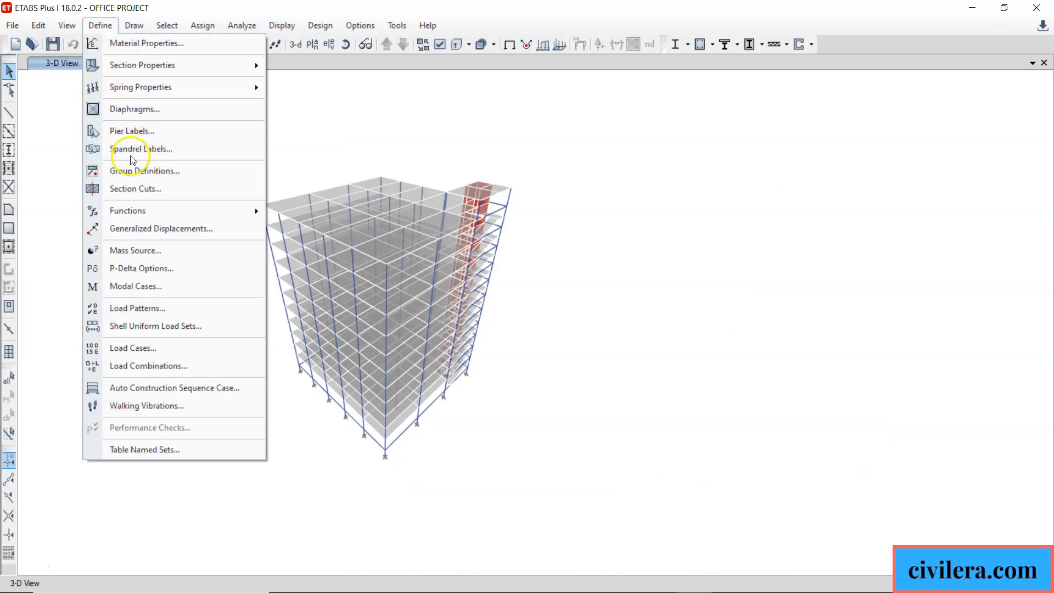
{"action": "left_click", "coordinate": [148, 366]}
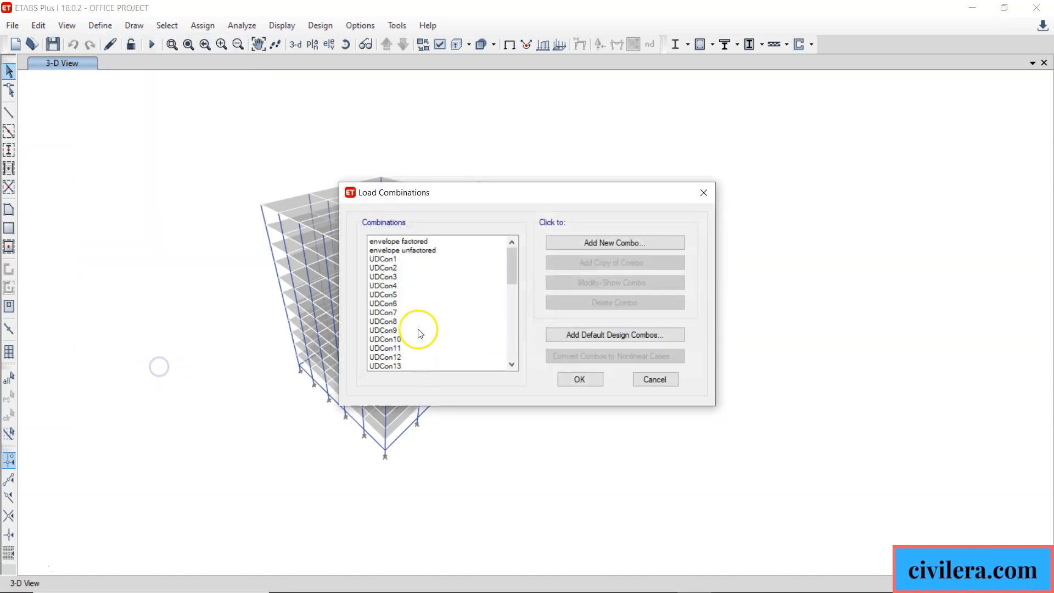
{"action": "scroll", "scroll_direction": "down", "scroll_amount": 3}
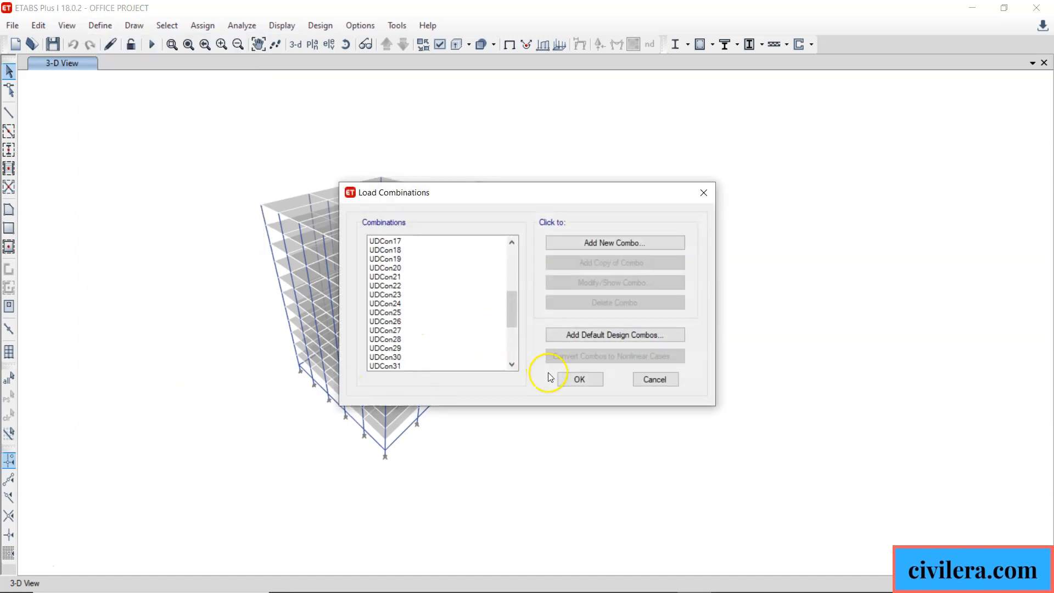
{"action": "left_click", "coordinate": [578, 379]}
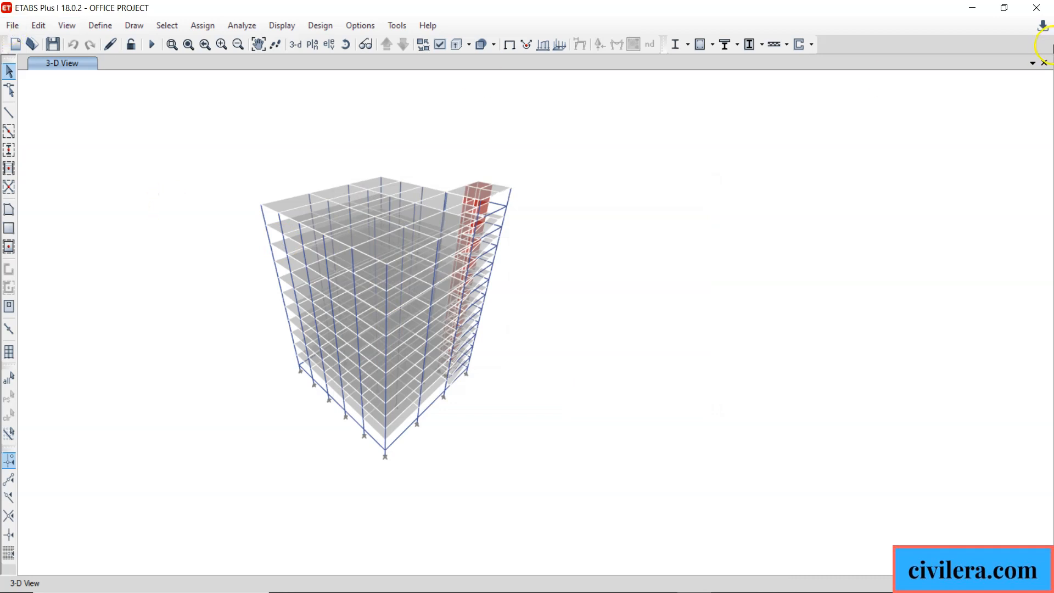
Close the current model and start a new one using settings from OFFICE PROJECT.EDB.
{"action": "left_click", "coordinate": [11, 24]}
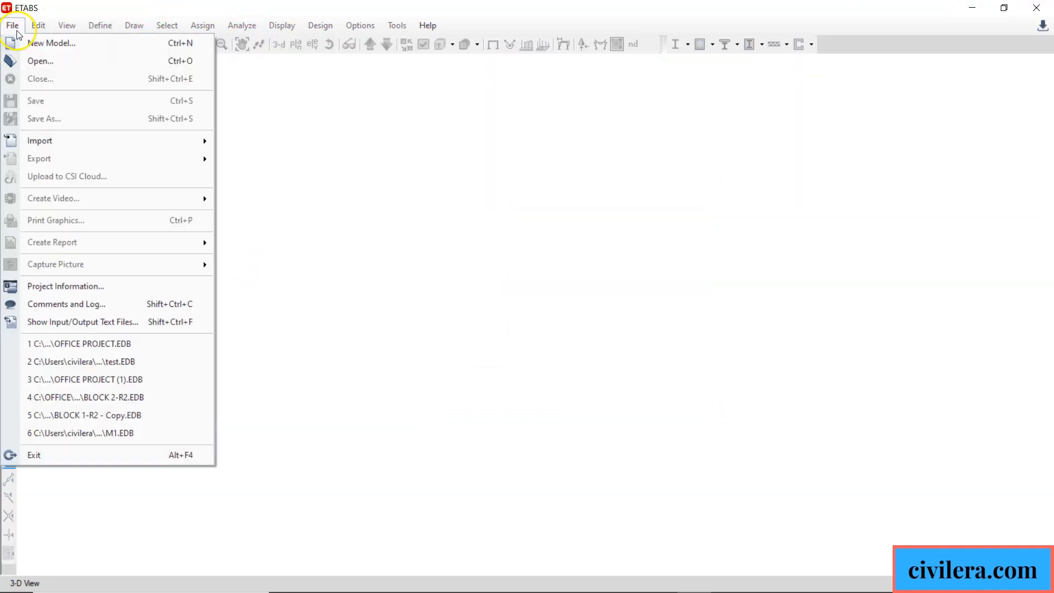
{"action": "left_click", "coordinate": [52, 43]}
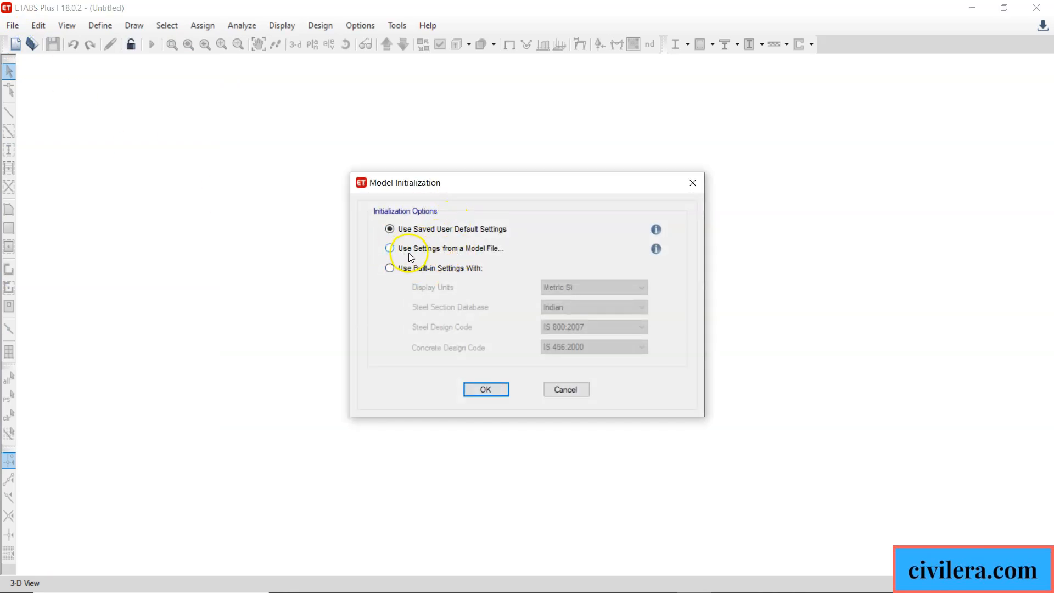
{"action": "mouse_move", "coordinate": [454, 261]}
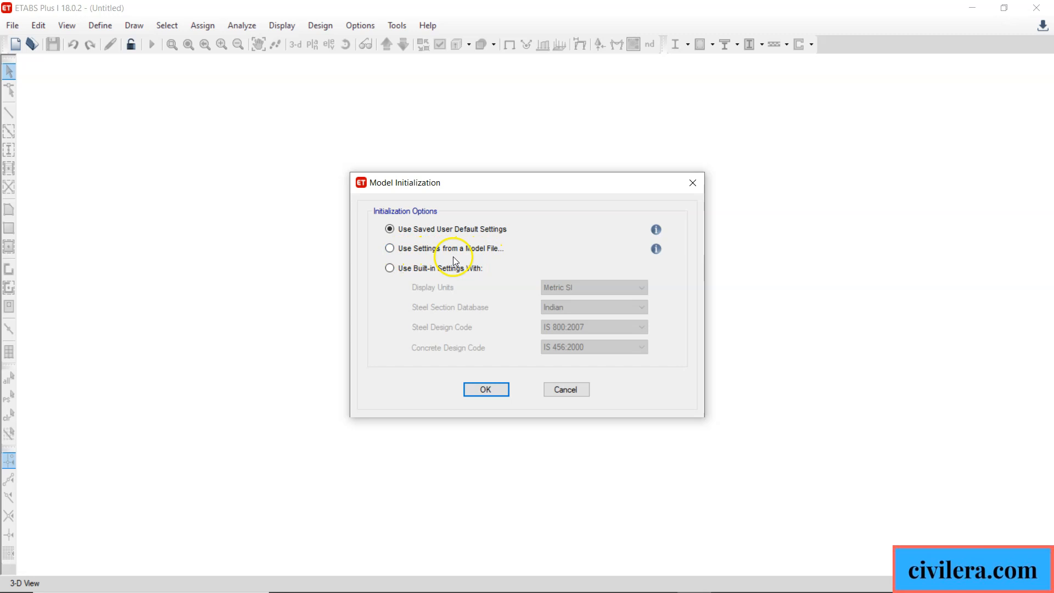
{"action": "left_click", "coordinate": [390, 248]}
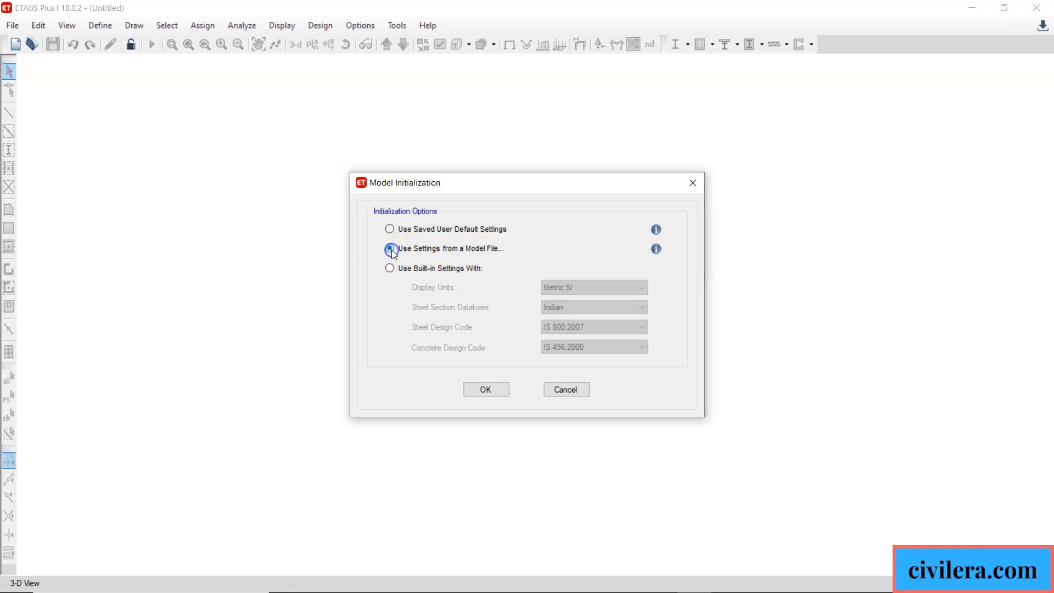
{"action": "left_click", "coordinate": [389, 248]}
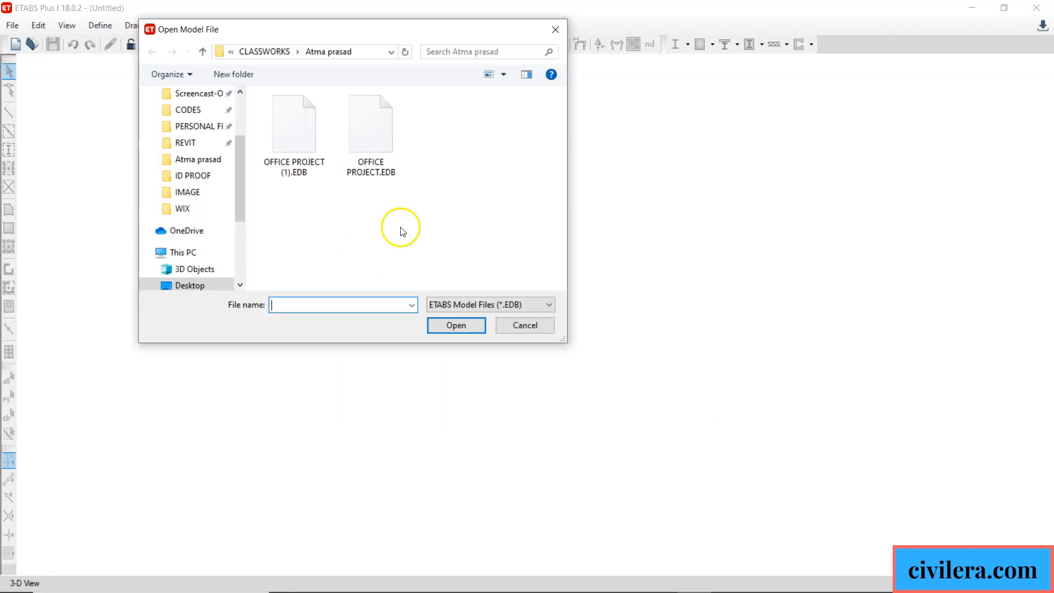
{"action": "mouse_move", "coordinate": [415, 237]}
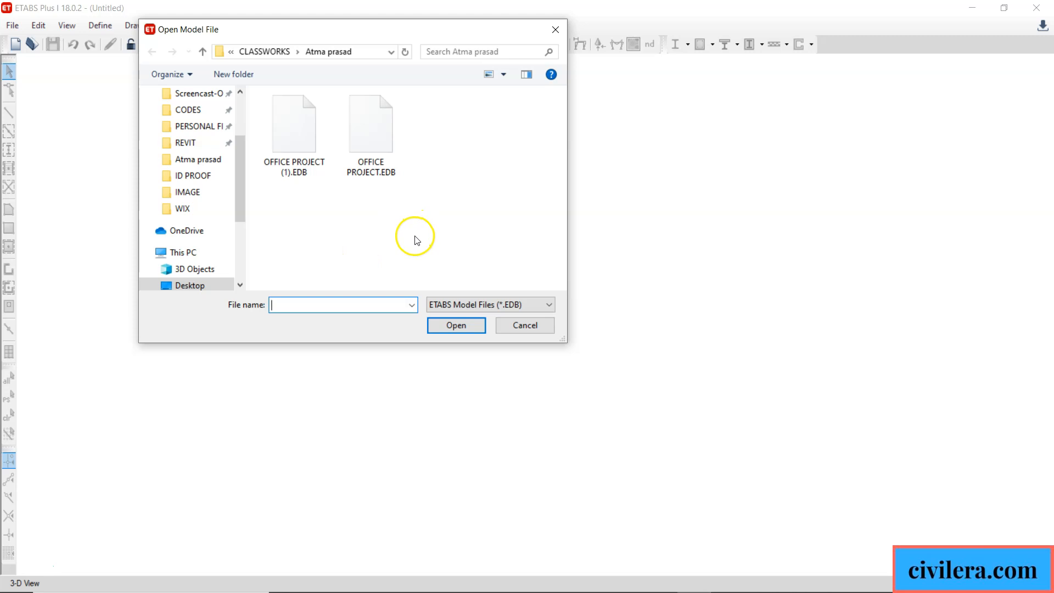
{"action": "double_click", "coordinate": [370, 124]}
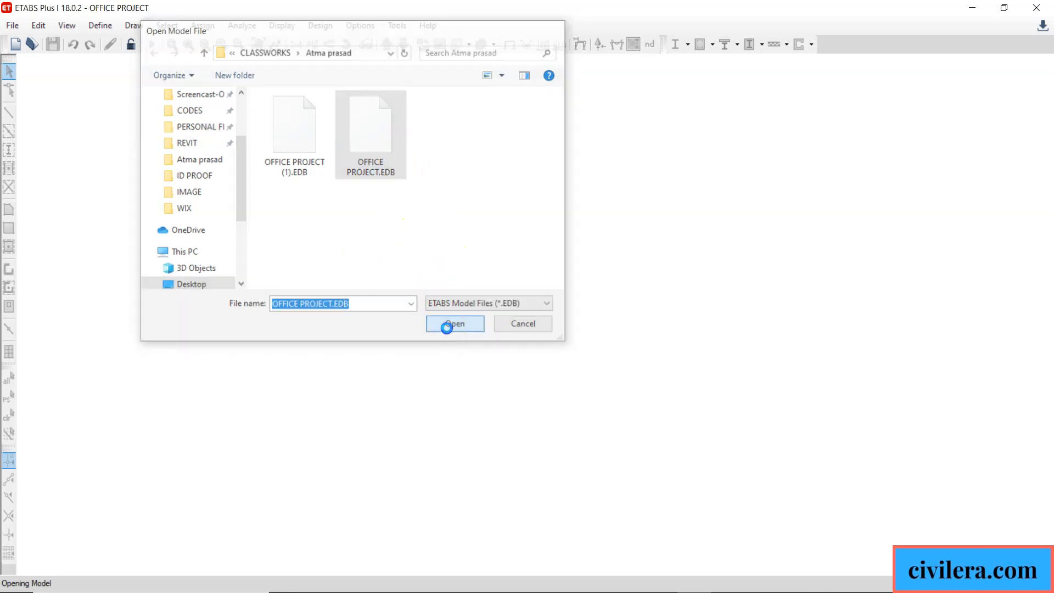
{"action": "left_click", "coordinate": [454, 324]}
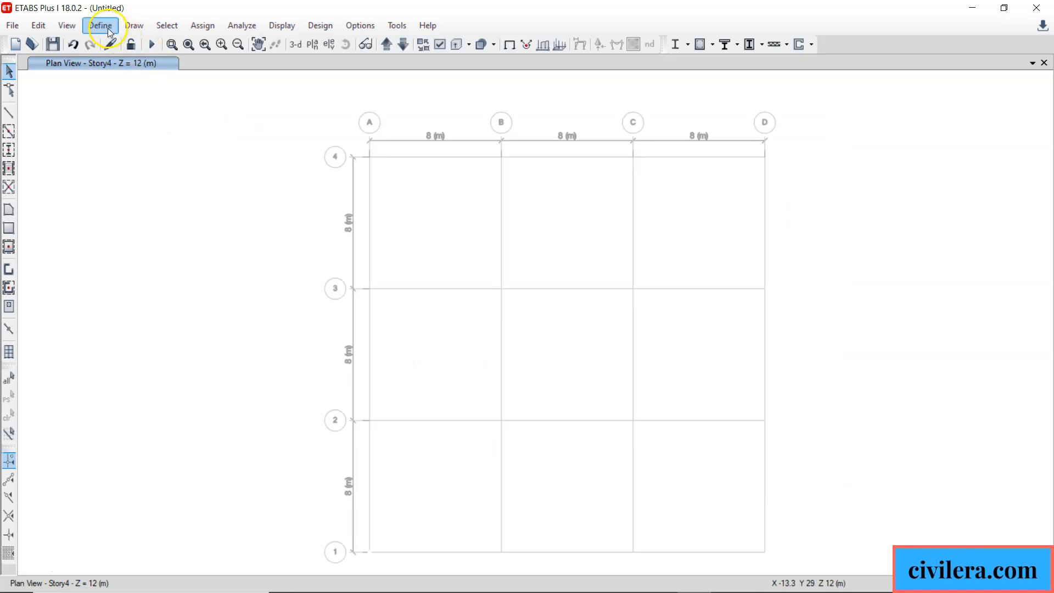
{"action": "left_click", "coordinate": [100, 25]}
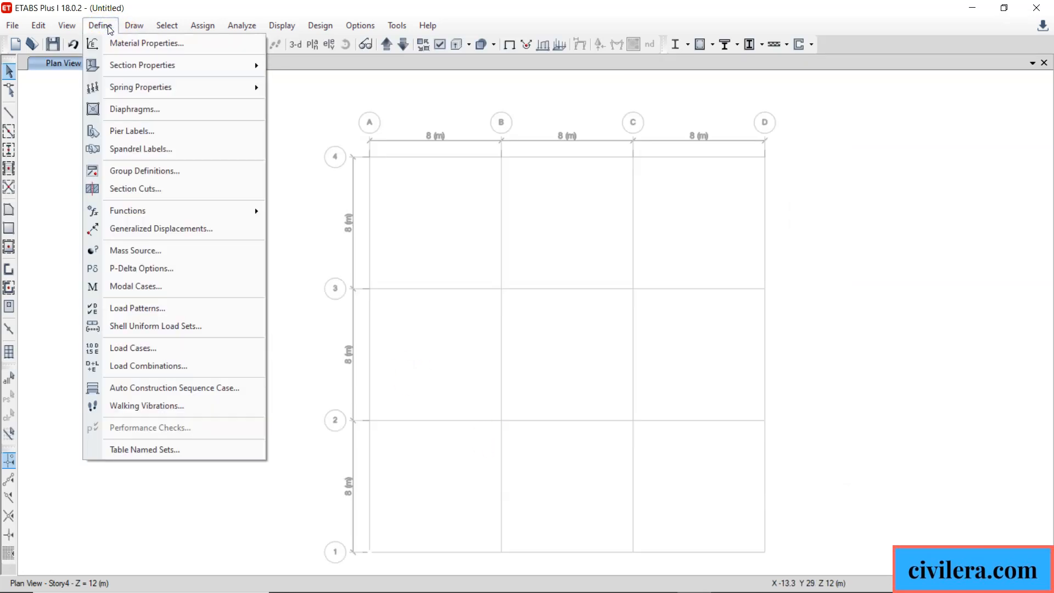
{"action": "mouse_move", "coordinate": [134, 250]}
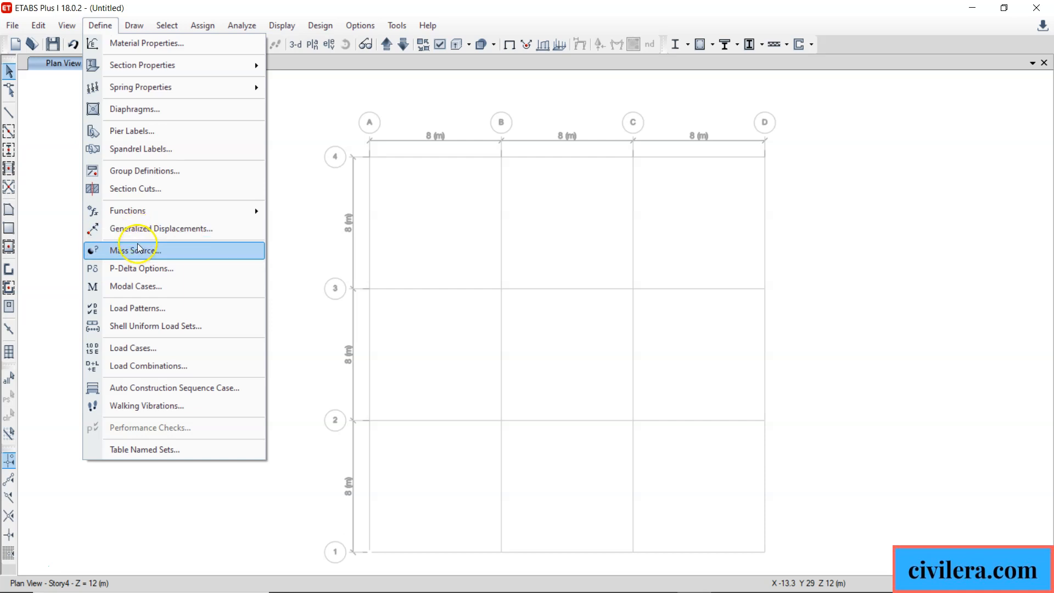
{"action": "left_click", "coordinate": [135, 250]}
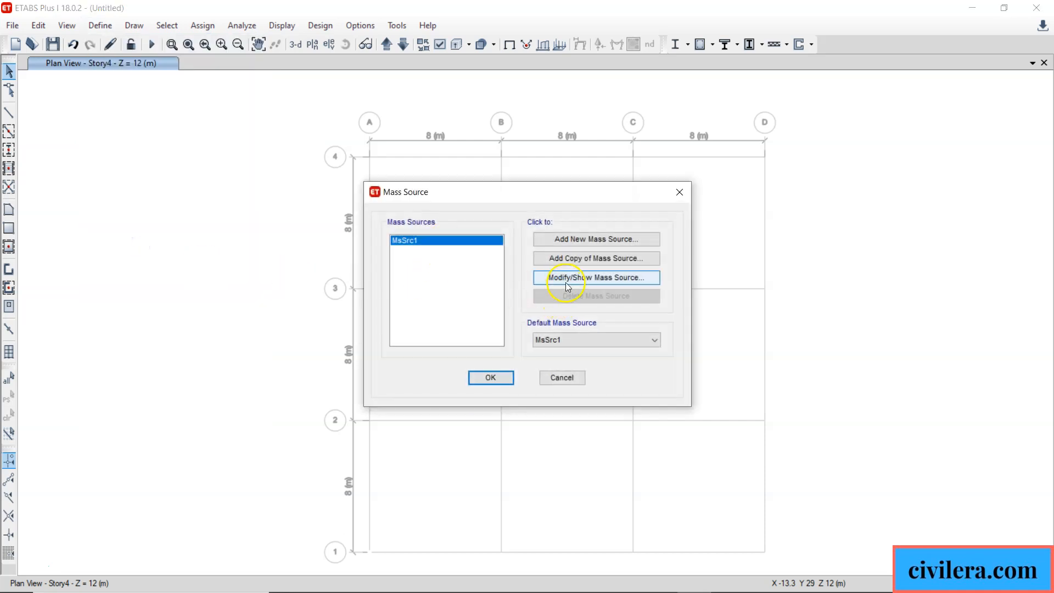
{"action": "left_click", "coordinate": [595, 276]}
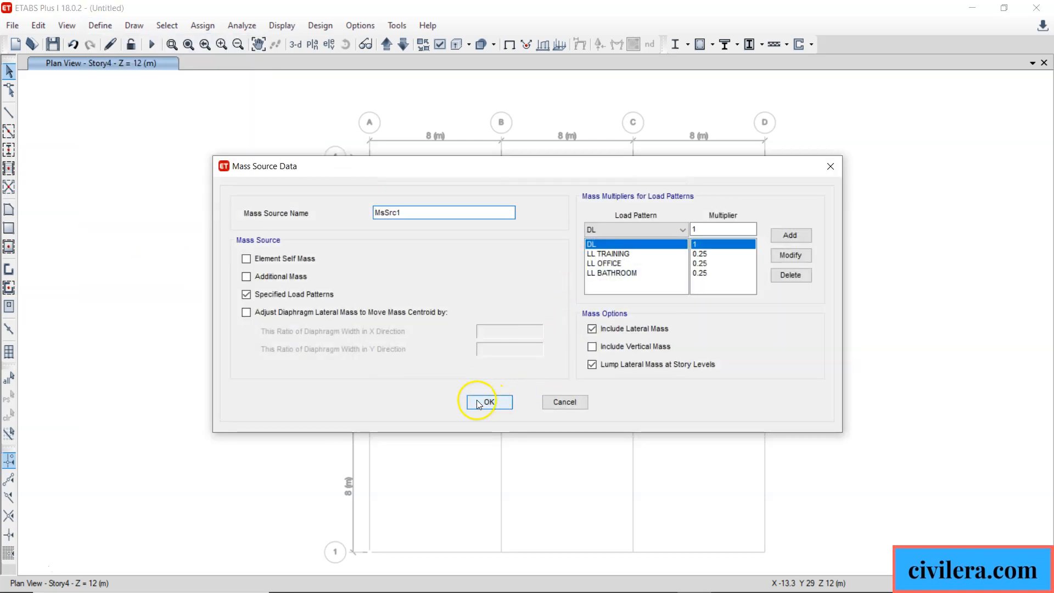
{"action": "left_click", "coordinate": [488, 401]}
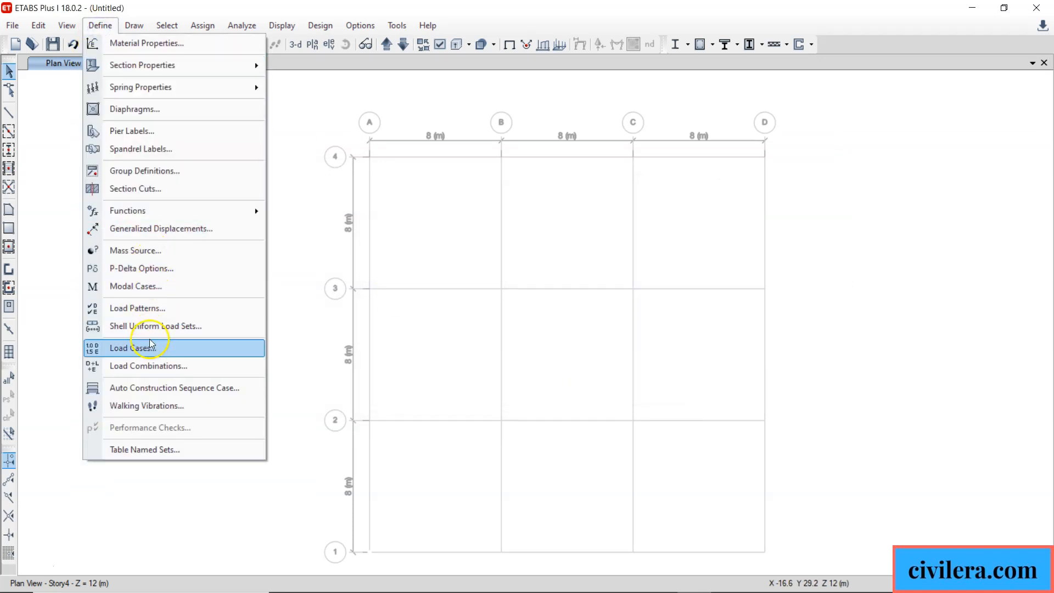
{"action": "mouse_move", "coordinate": [161, 308]}
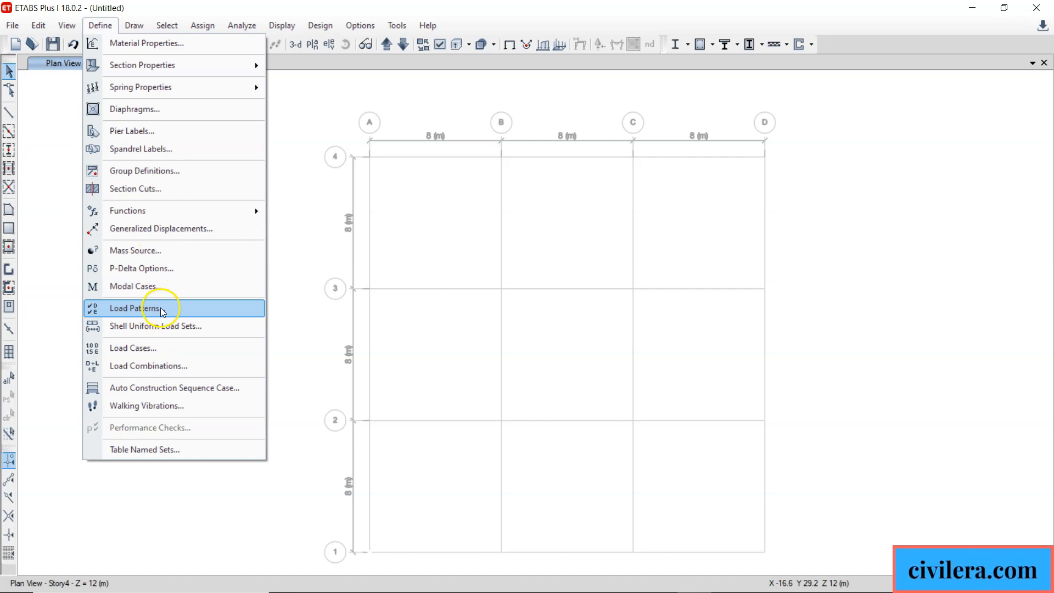
{"action": "left_click", "coordinate": [138, 307]}
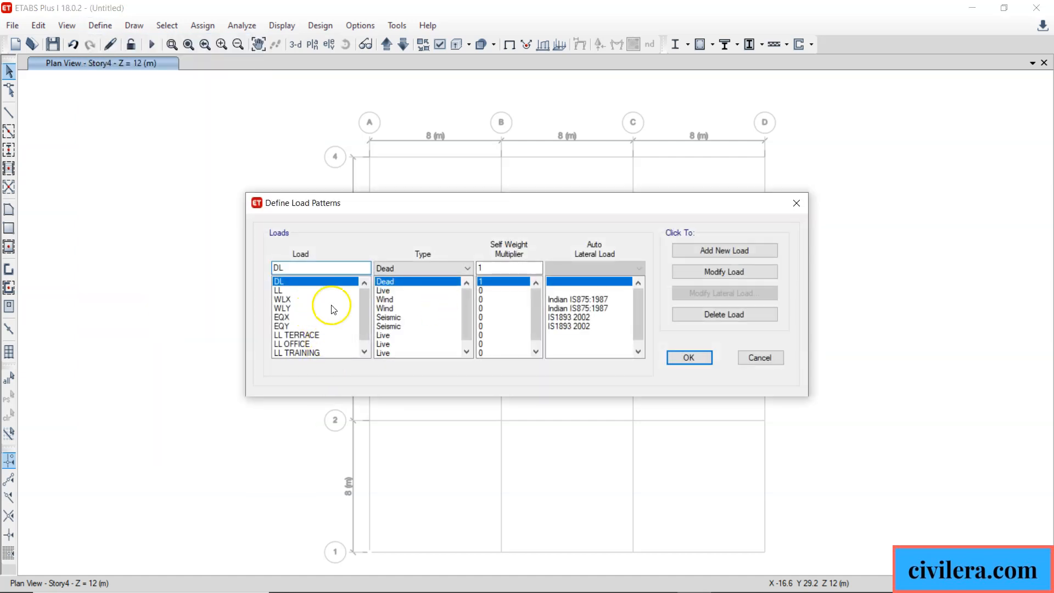
{"action": "left_click", "coordinate": [688, 357]}
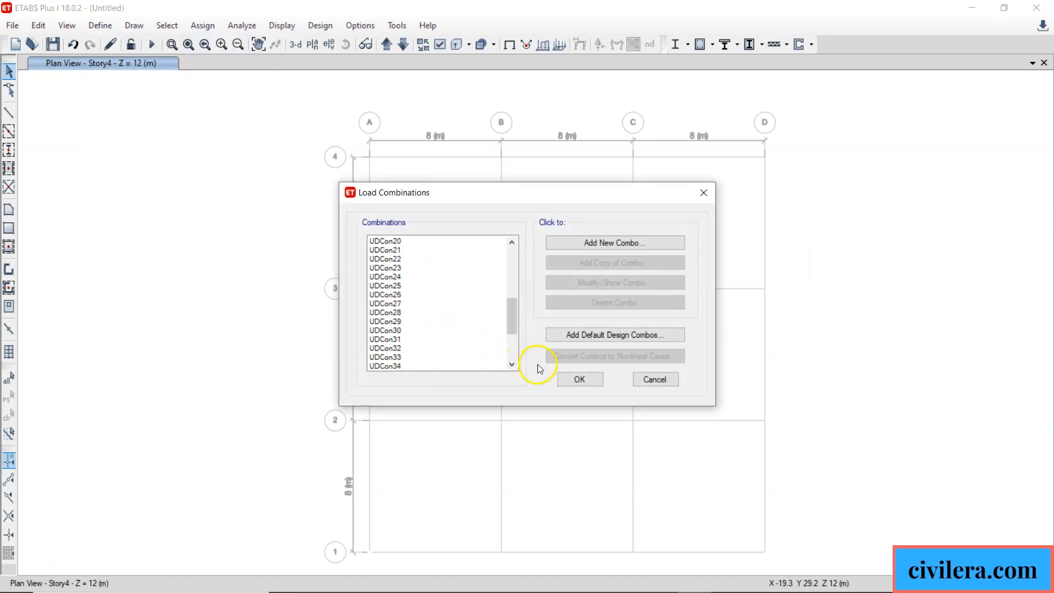
{"action": "left_click", "coordinate": [578, 379]}
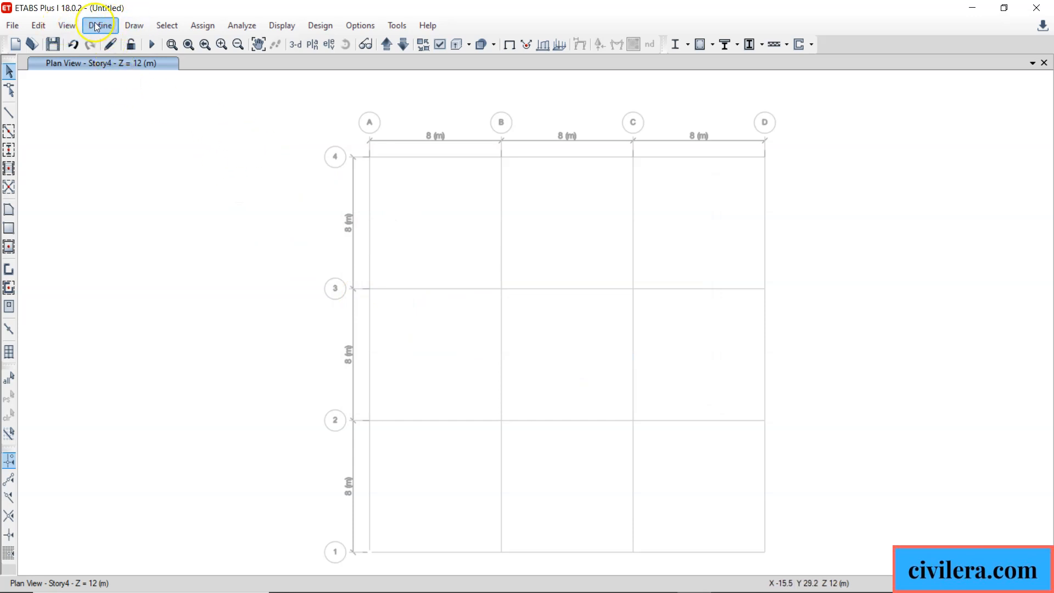
{"action": "left_click", "coordinate": [100, 25]}
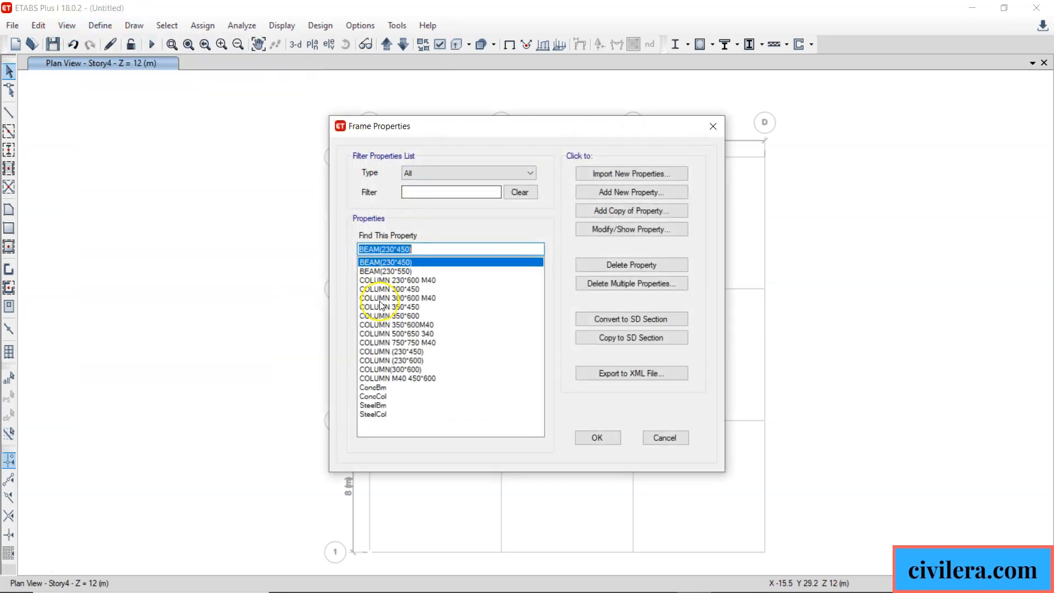
{"action": "mouse_move", "coordinate": [441, 370]}
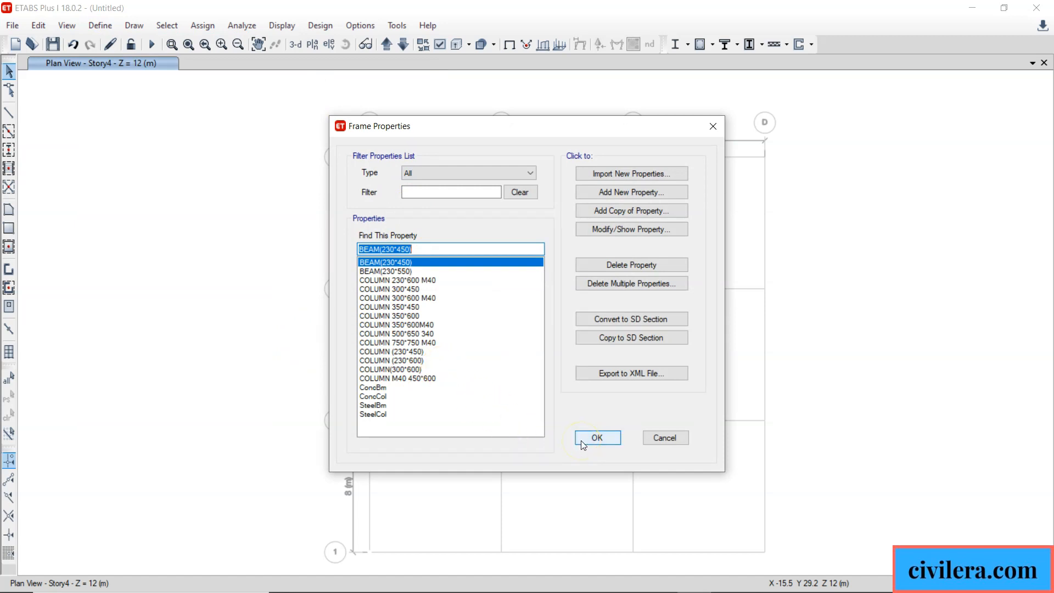
{"action": "left_click", "coordinate": [595, 437]}
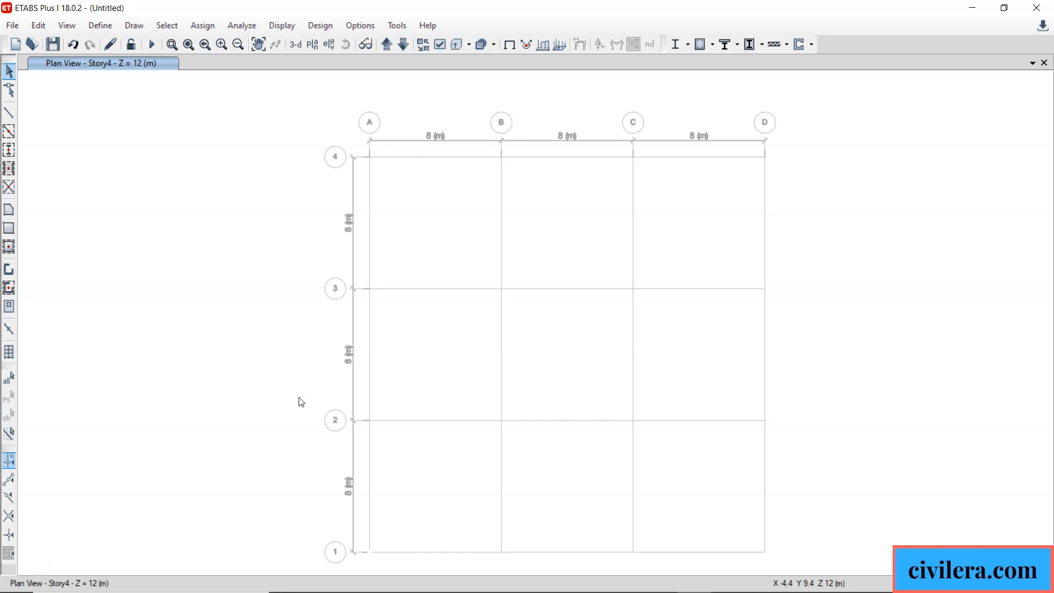
{"action": "mouse_move", "coordinate": [300, 402]}
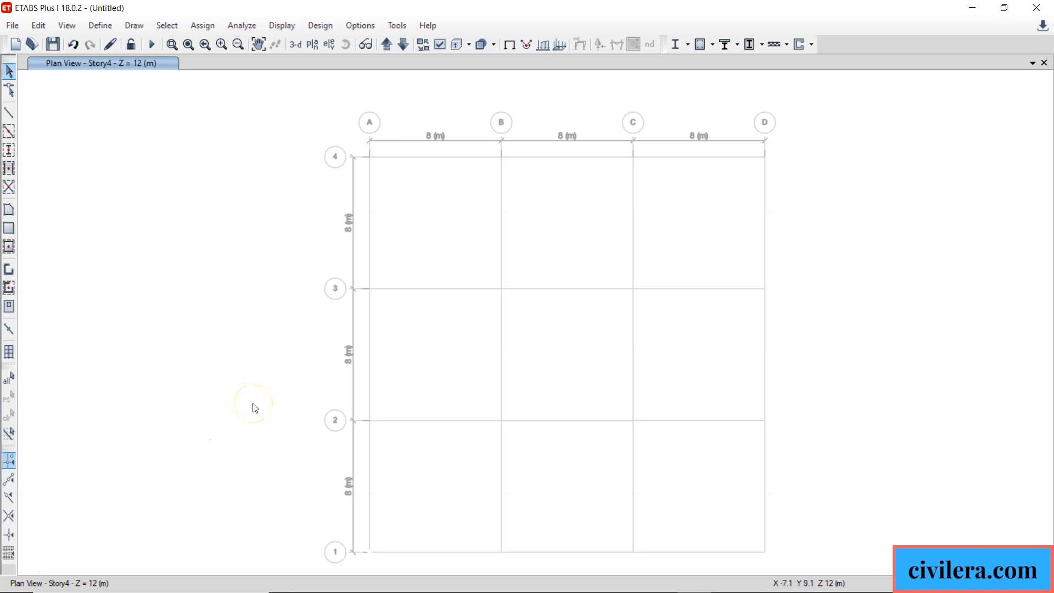
{"action": "mouse_move", "coordinate": [258, 412]}
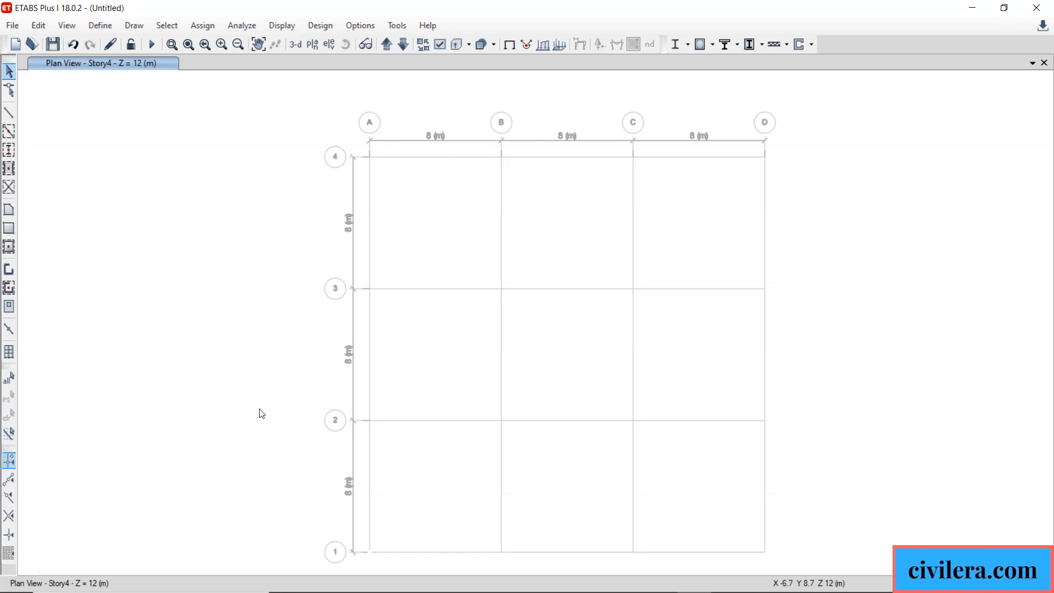
{"action": "mouse_move", "coordinate": [261, 413]}
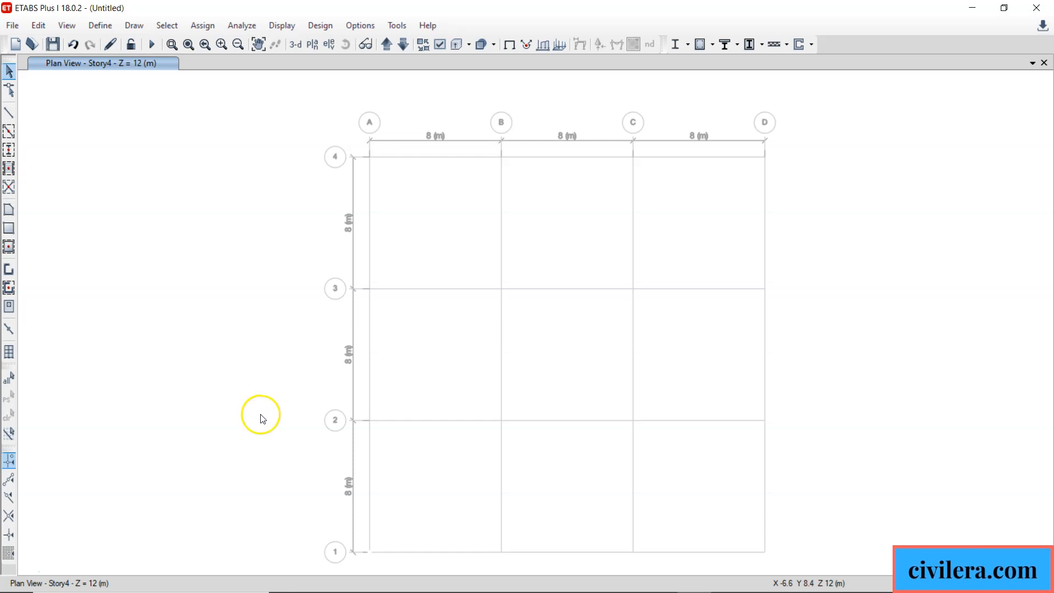
{"action": "mouse_move", "coordinate": [355, 392]}
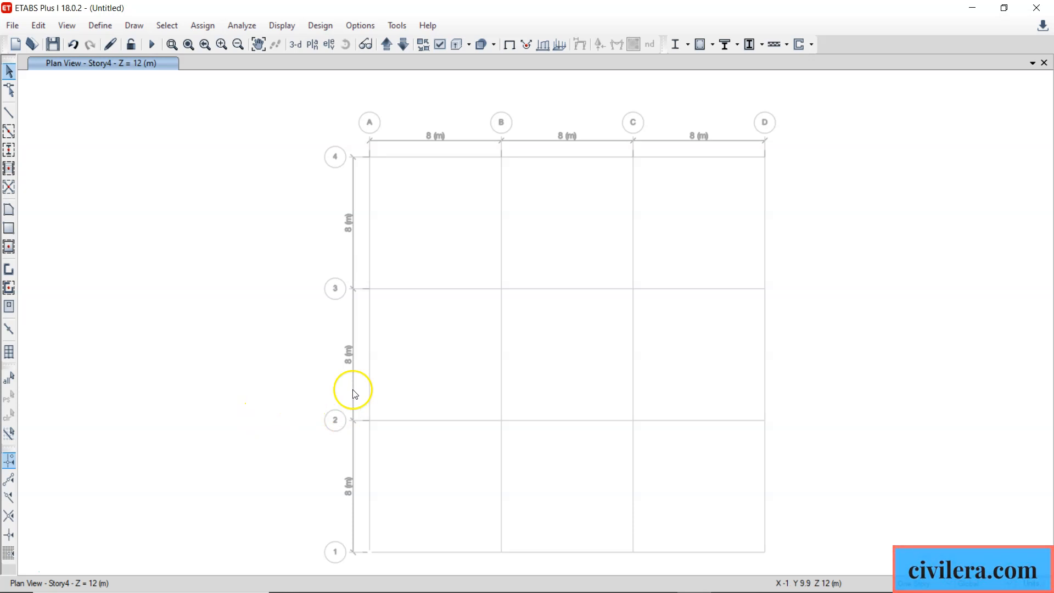